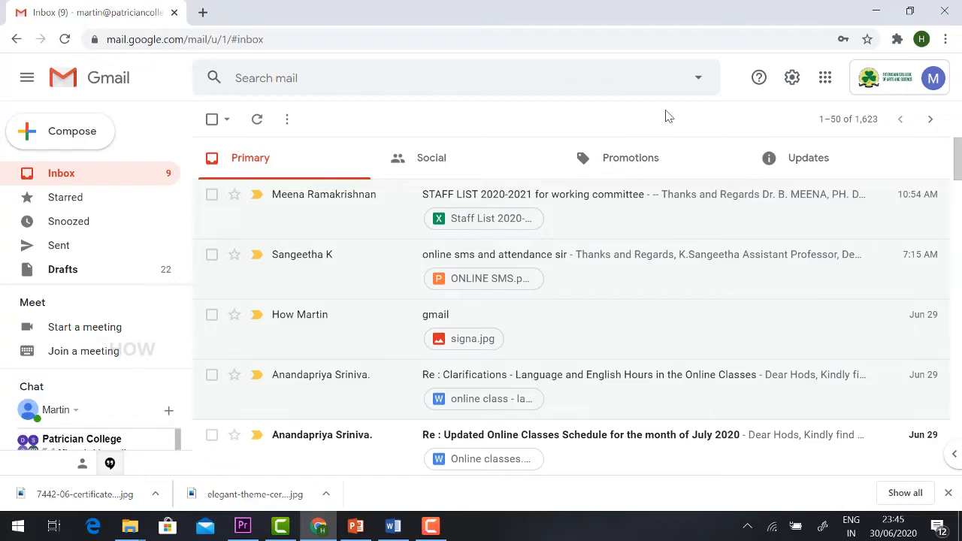
Step: Open Google Slides in a new tab from Gmail's Google apps grid
{"action": "left_click", "coordinate": [824, 77]}
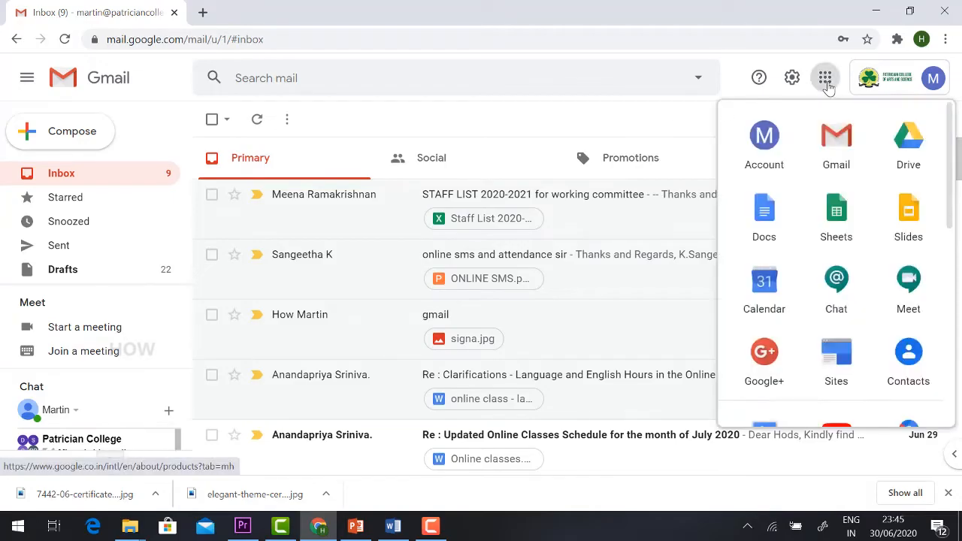
{"action": "left_click", "coordinate": [908, 209]}
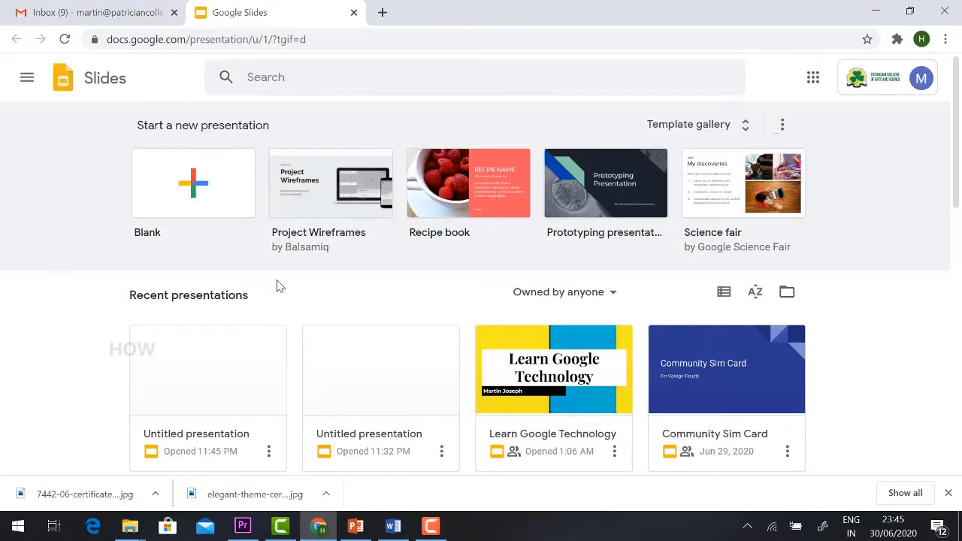
{"action": "mouse_move", "coordinate": [154, 209]}
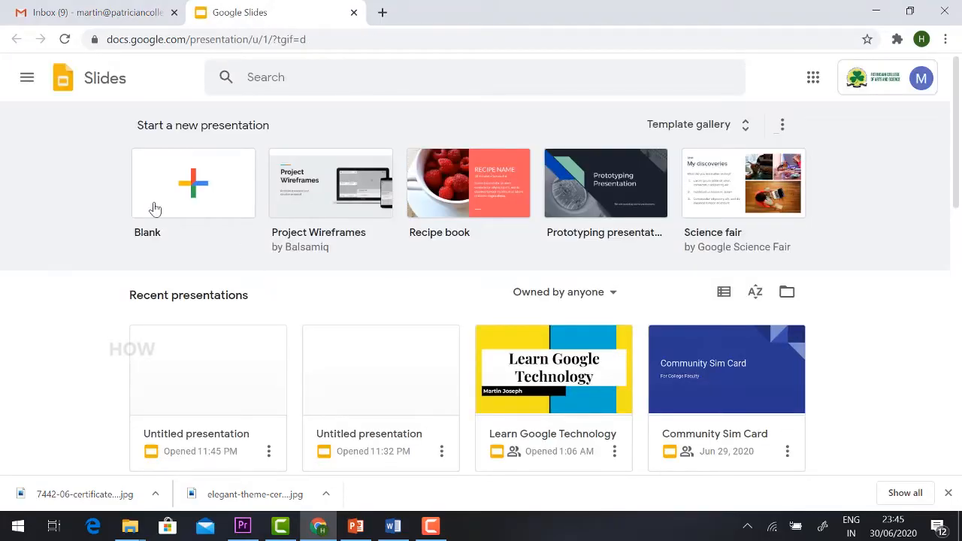
Step: Create a blank presentation and dismiss the Themes suggestions panel
{"action": "left_click", "coordinate": [194, 184]}
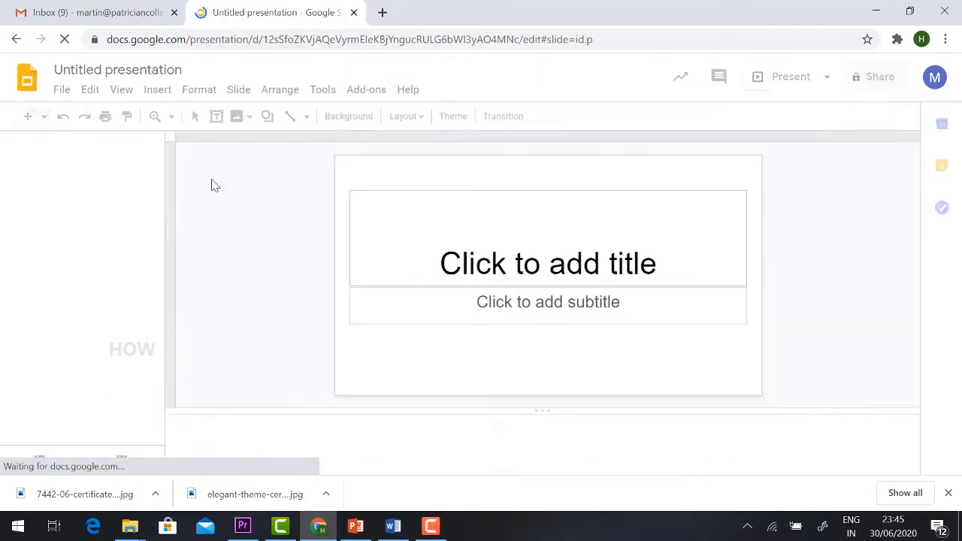
{"action": "left_click", "coordinate": [452, 116]}
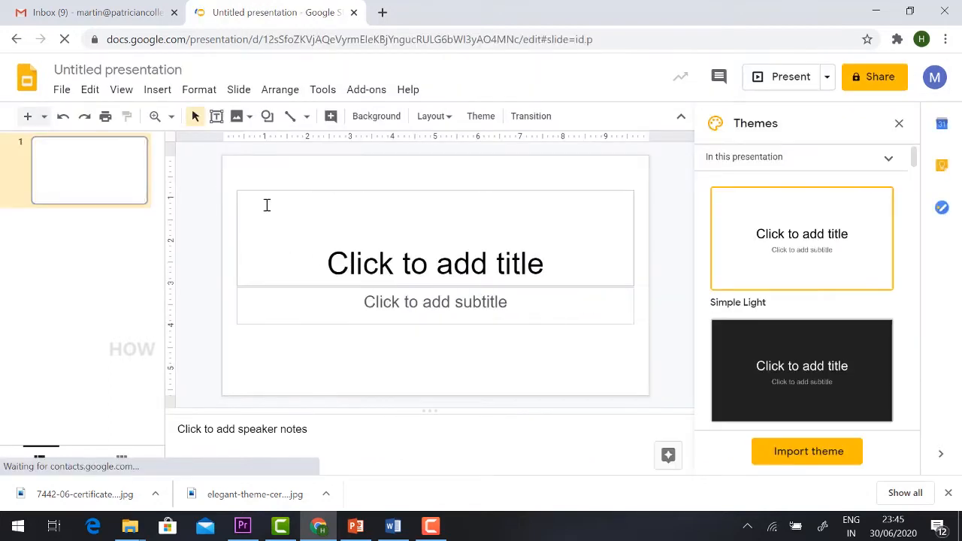
{"action": "left_click", "coordinate": [899, 123]}
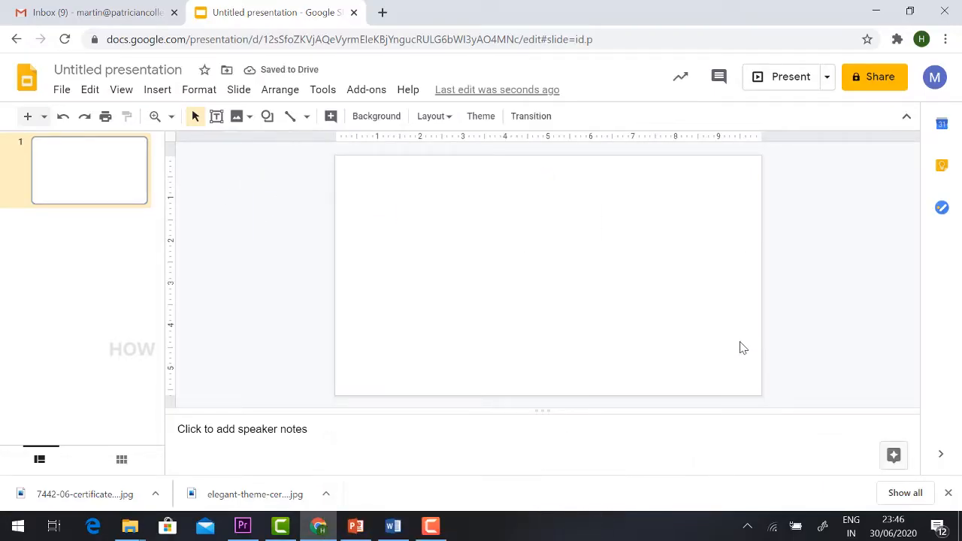
{"action": "mouse_move", "coordinate": [709, 234]}
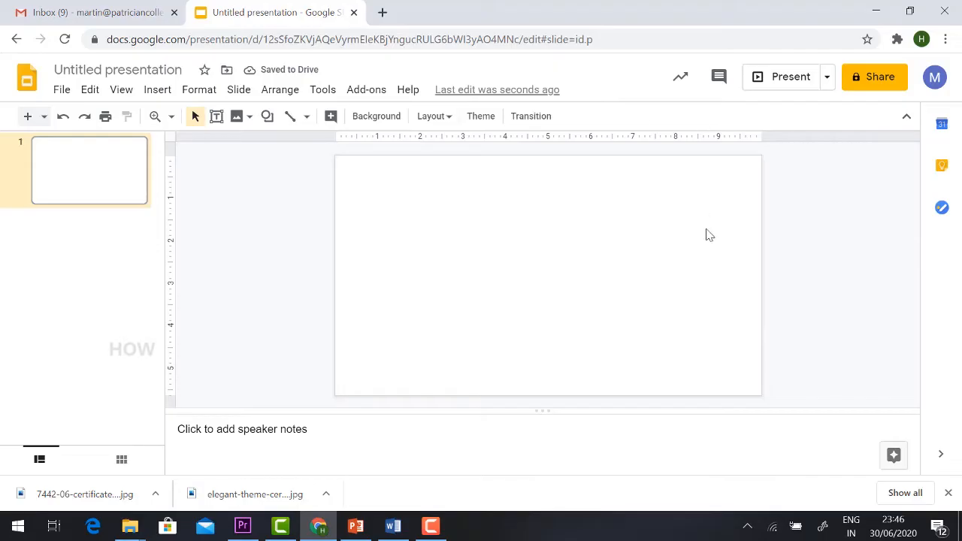
{"action": "mouse_move", "coordinate": [399, 346]}
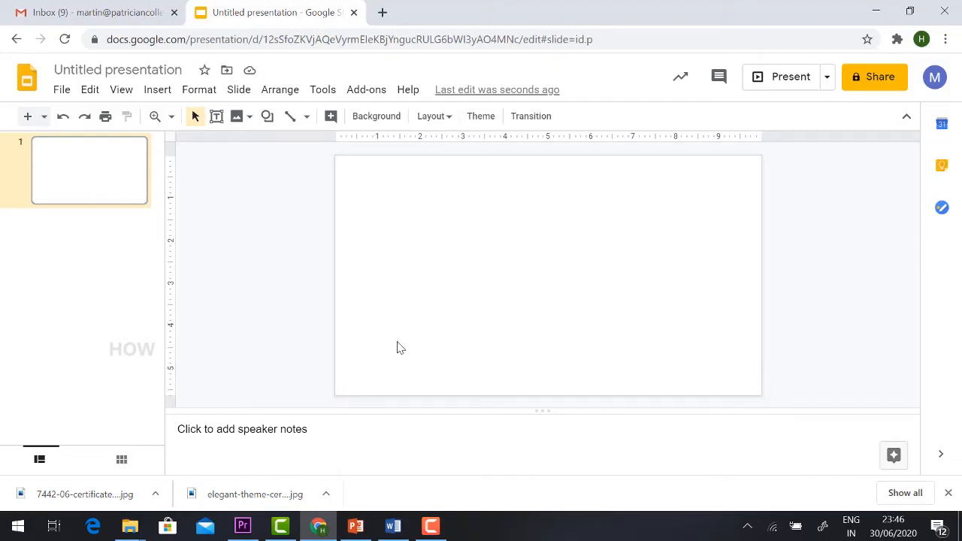
Step: Search Google Images for certificate border designs and save the gold ornate border PNG
{"action": "left_click", "coordinate": [382, 12]}
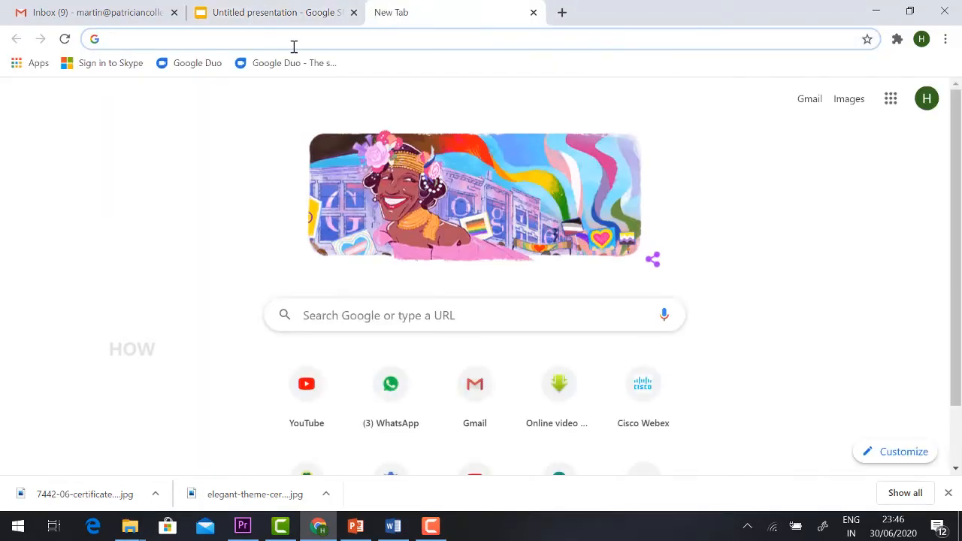
{"action": "type", "text": "google"}
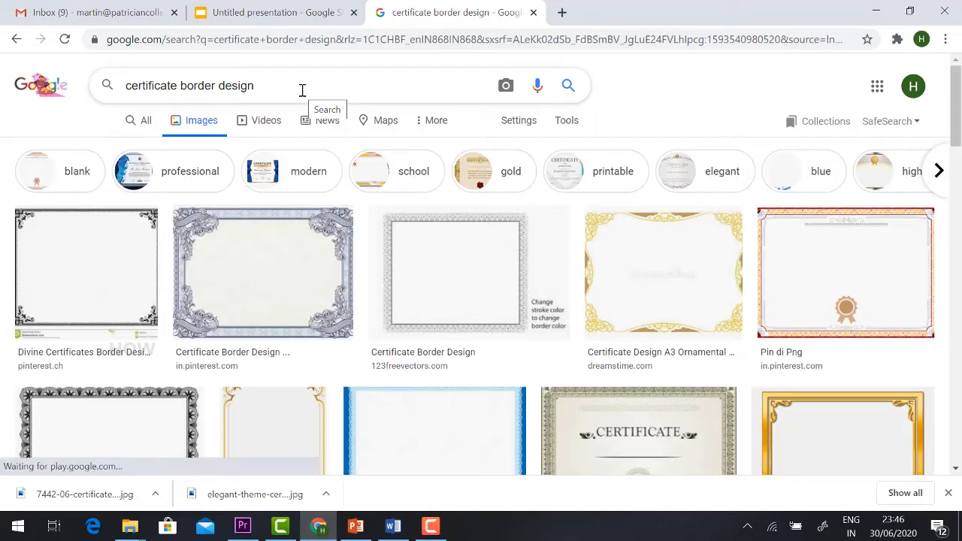
{"action": "scroll", "scroll_direction": "down", "scroll_amount": 3}
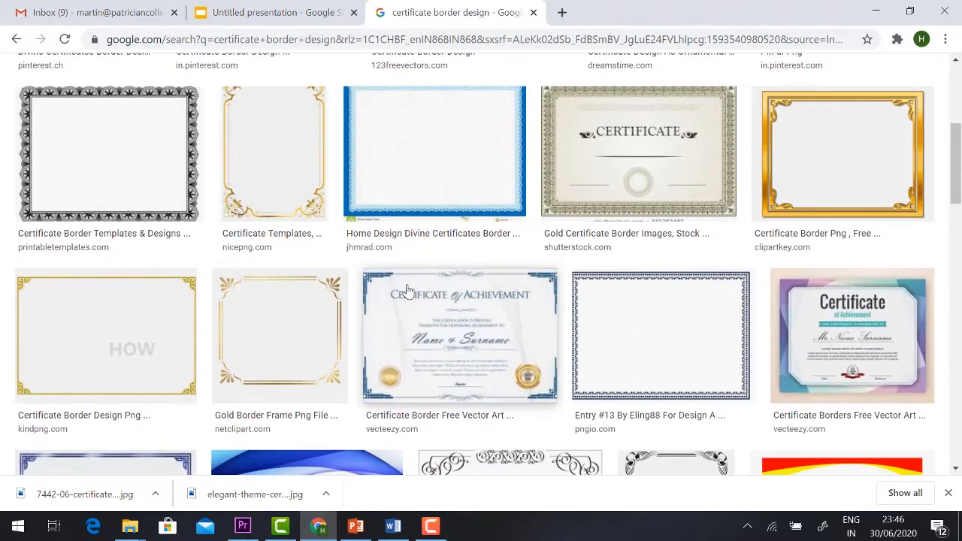
{"action": "scroll", "scroll_direction": "down", "scroll_amount": 3}
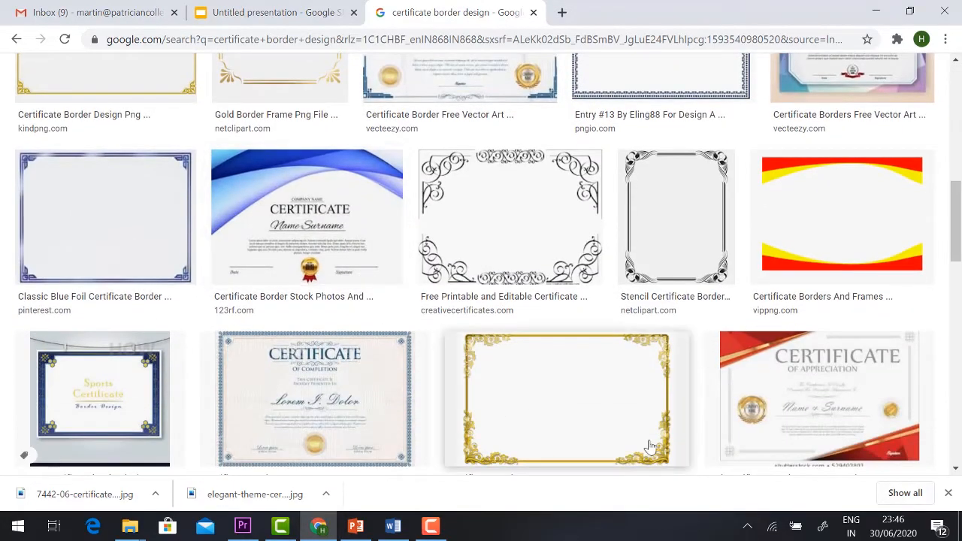
{"action": "scroll", "scroll_direction": "down", "scroll_amount": 3}
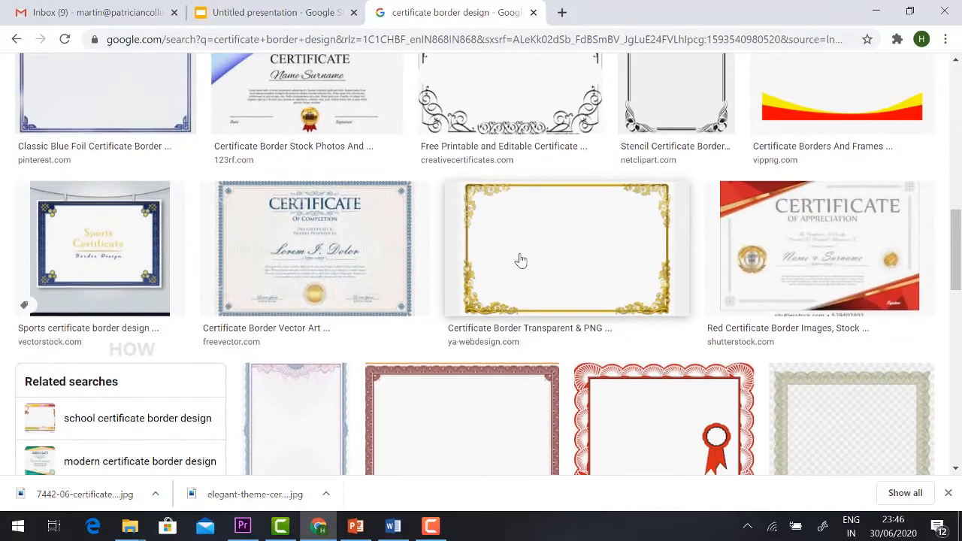
{"action": "left_click", "coordinate": [565, 248]}
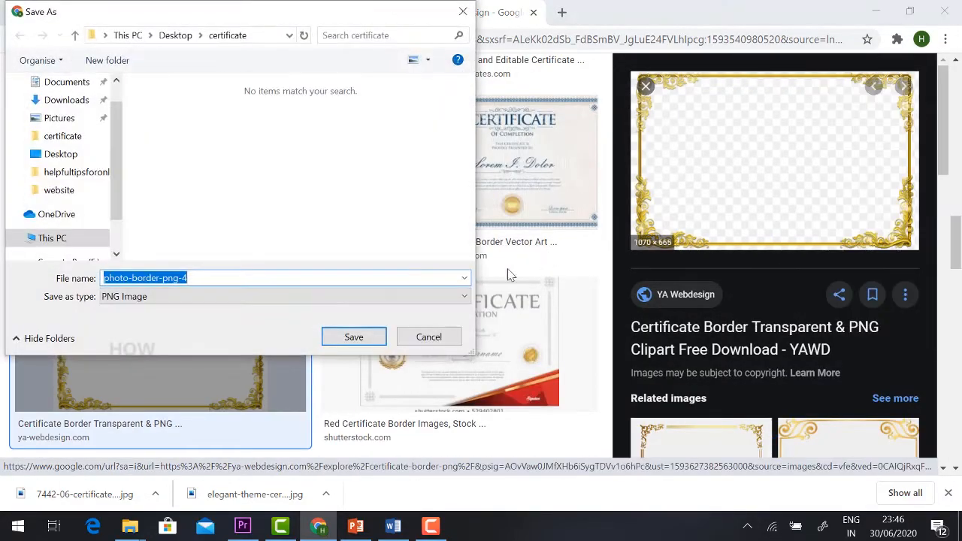
{"action": "left_click", "coordinate": [353, 336]}
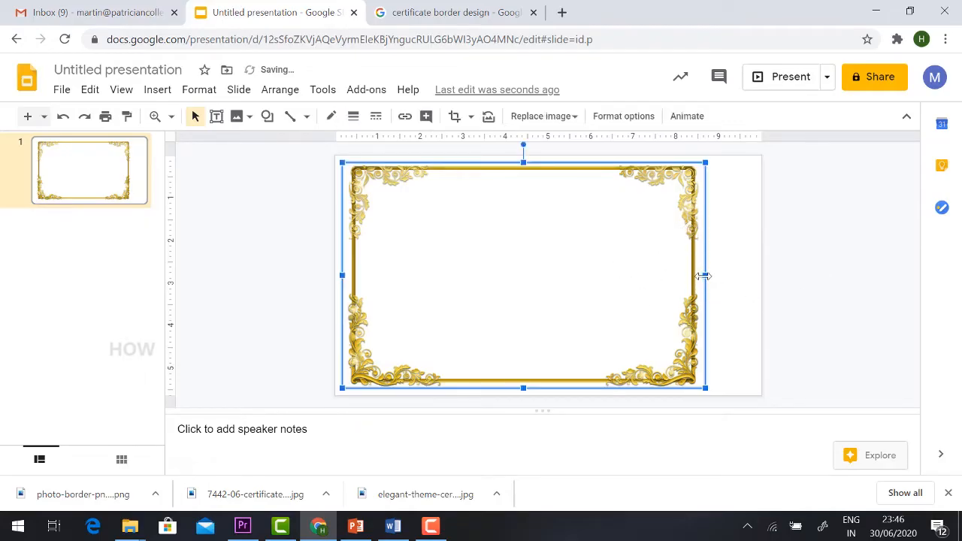
Step: Stretch the gold border image until it covers the entire slide
{"action": "left_click_drag", "start_coordinate": [704, 276], "coordinate": [755, 276]}
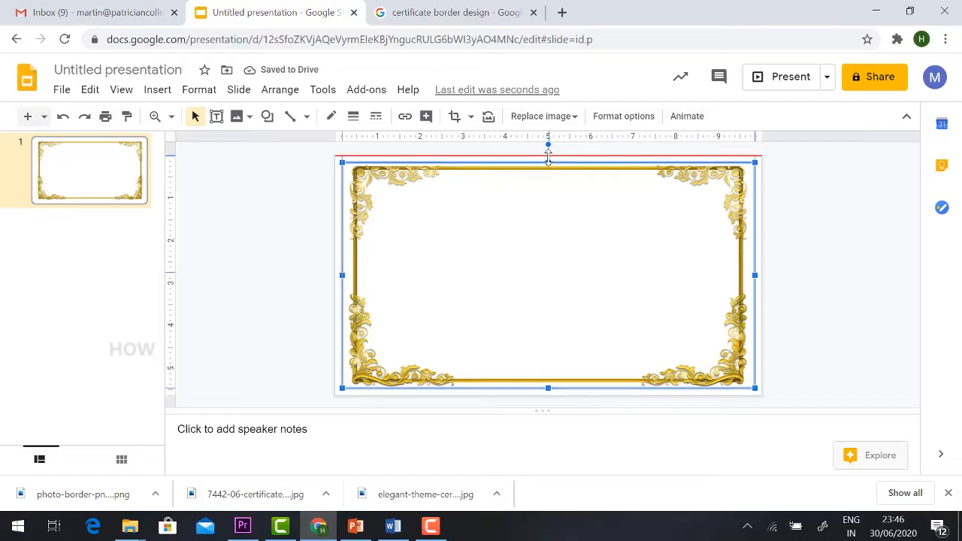
{"action": "left_click", "coordinate": [785, 288]}
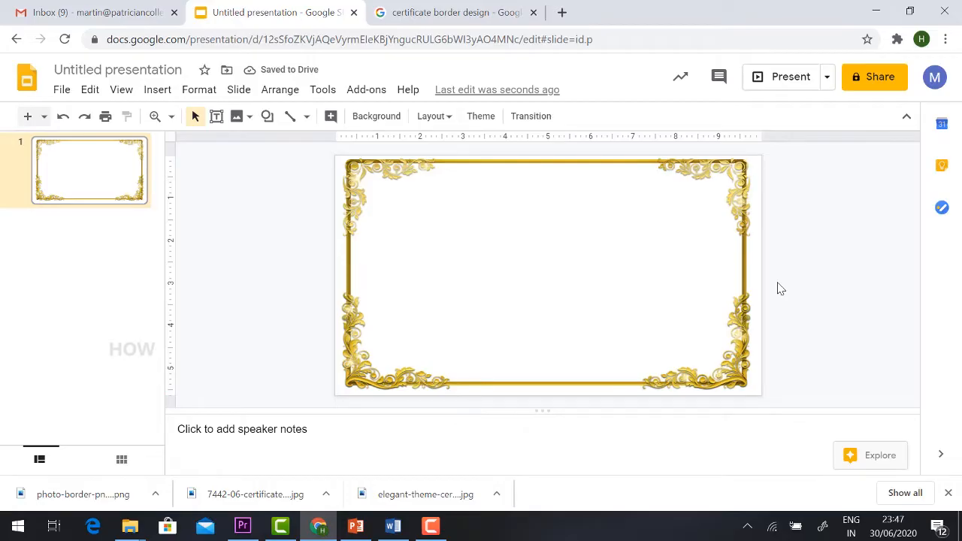
{"action": "mouse_move", "coordinate": [360, 362]}
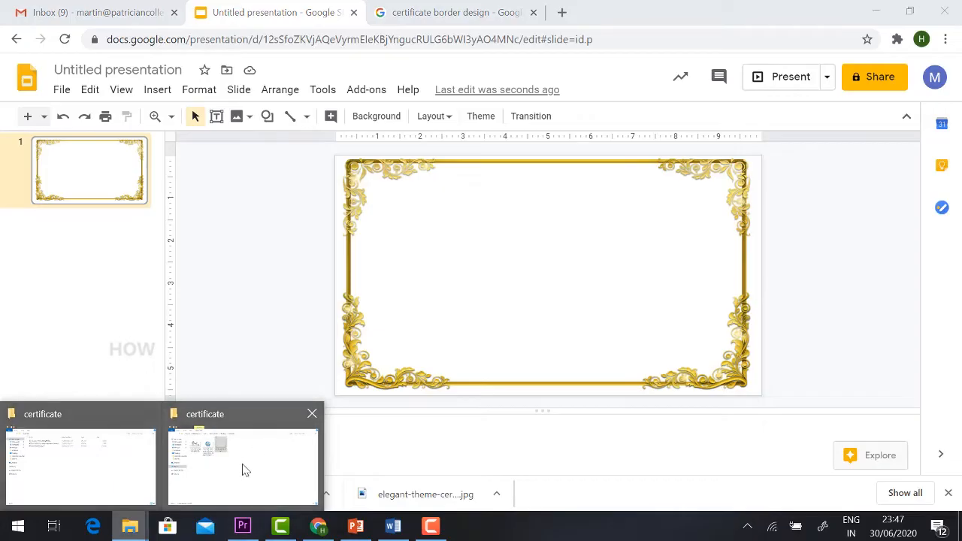
Step: Add the college logo top-left and a 'Demo College of Education' text box beside it
{"action": "left_click", "coordinate": [242, 466]}
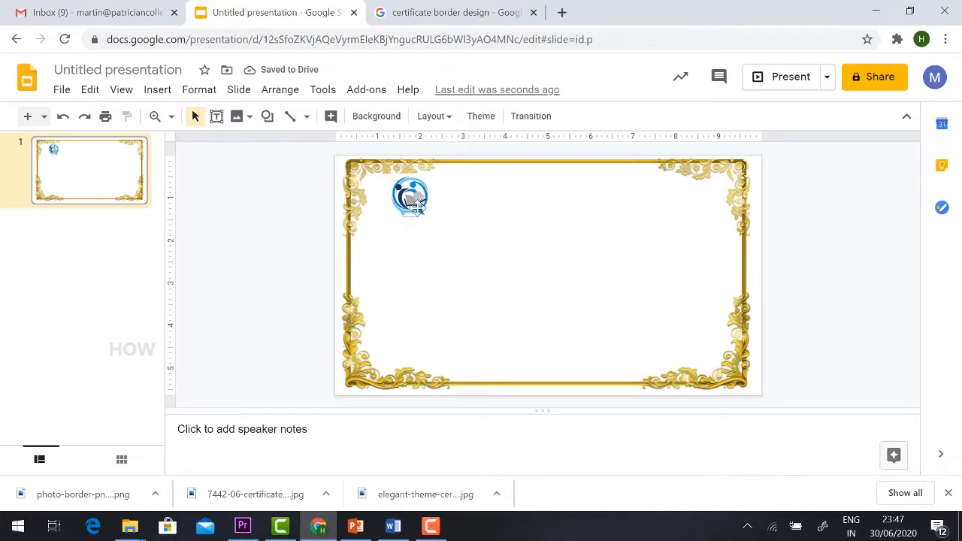
{"action": "type", "text": "Demo College of Education"}
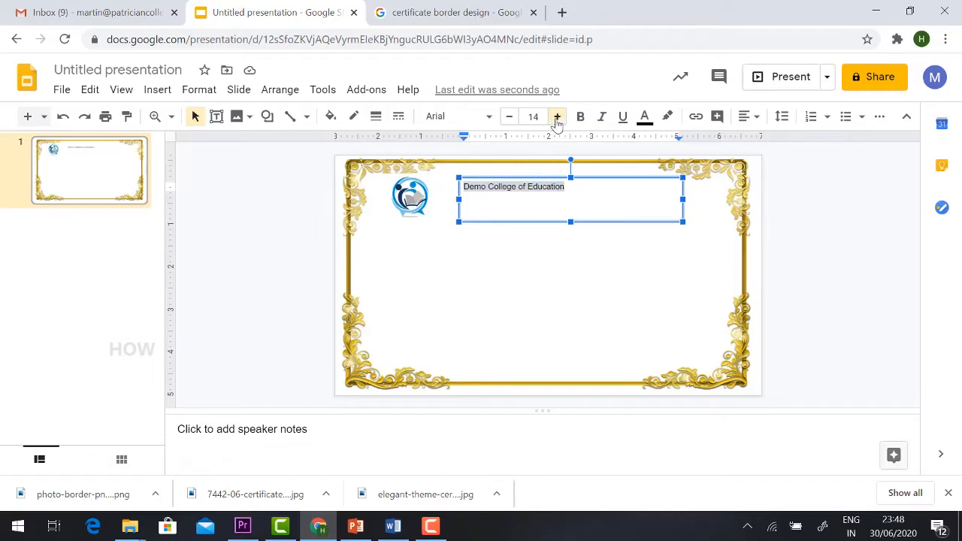
Step: Enlarge the 'Demo College of Education' heading to size 29 and pick its font and colour
{"action": "left_click", "coordinate": [557, 116]}
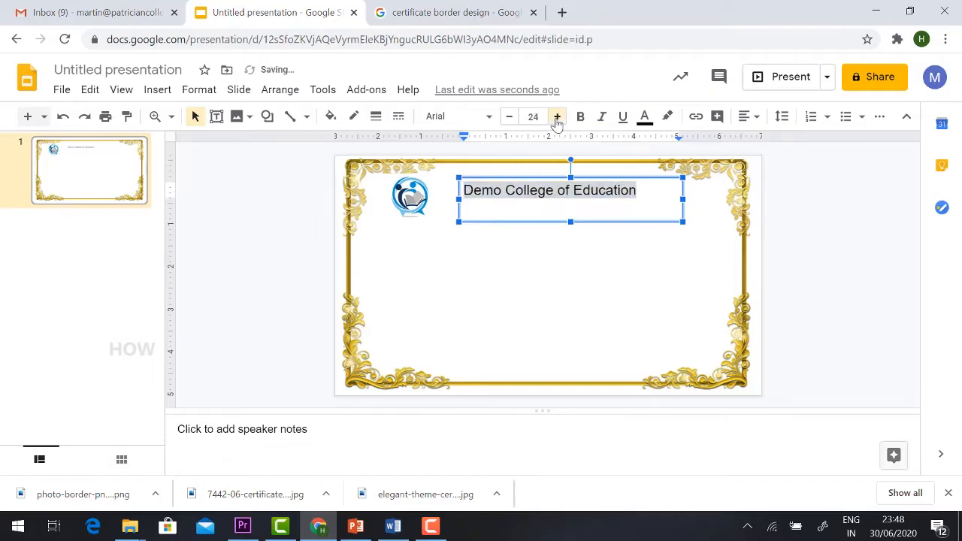
{"action": "left_click", "coordinate": [557, 116]}
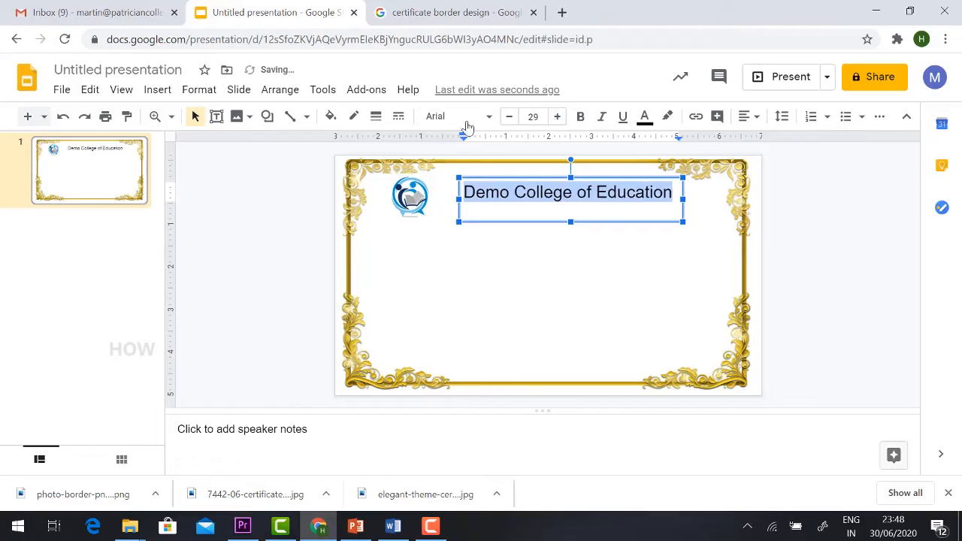
{"action": "left_click", "coordinate": [458, 116]}
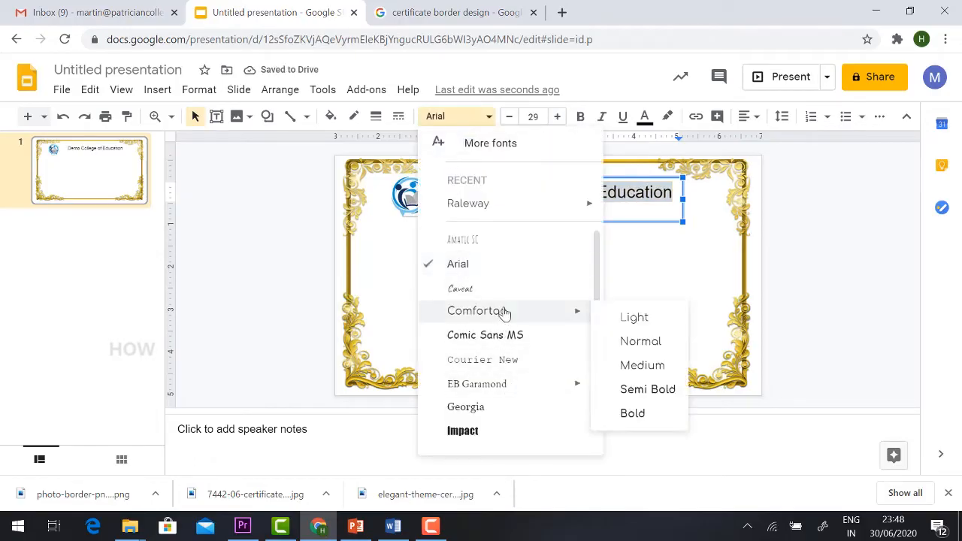
{"action": "left_click", "coordinate": [644, 117]}
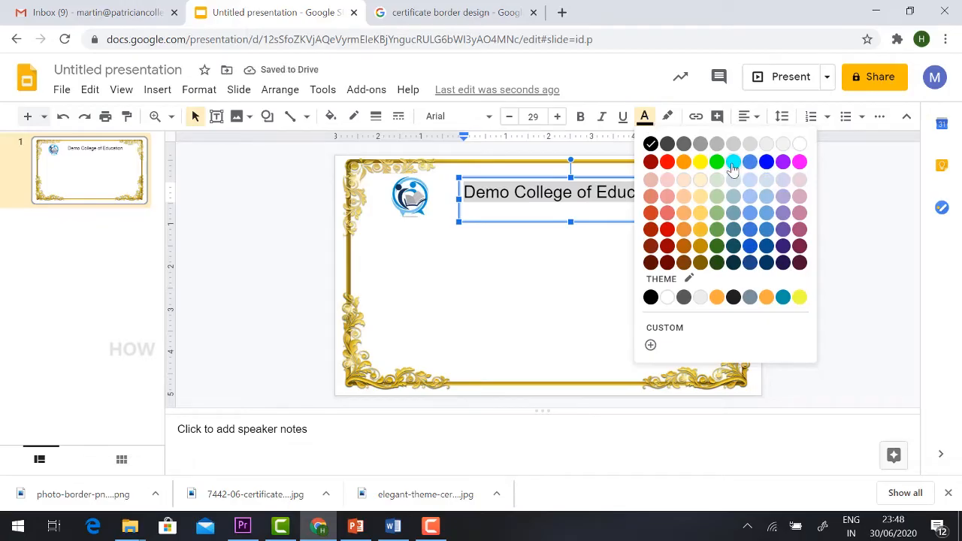
{"action": "mouse_move", "coordinate": [784, 172]}
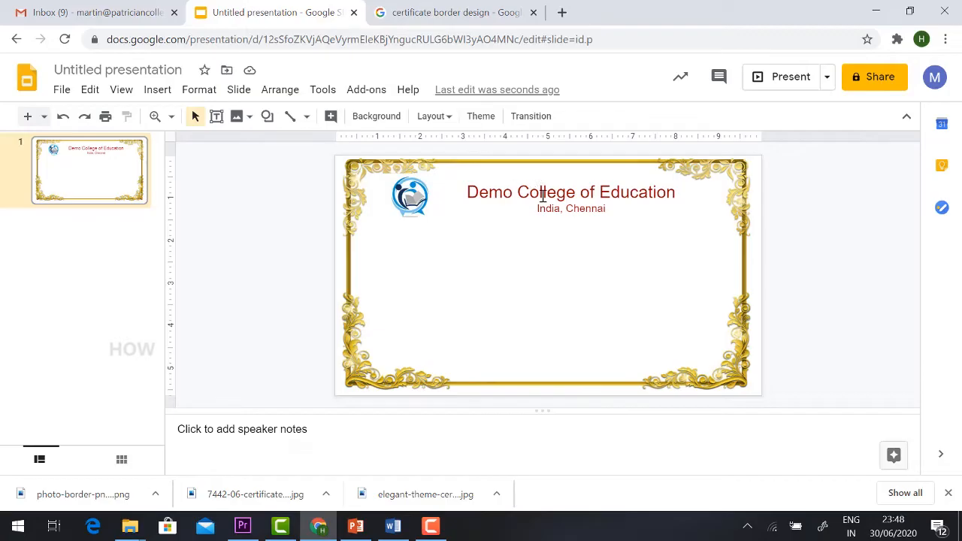
{"action": "mouse_move", "coordinate": [531, 203]}
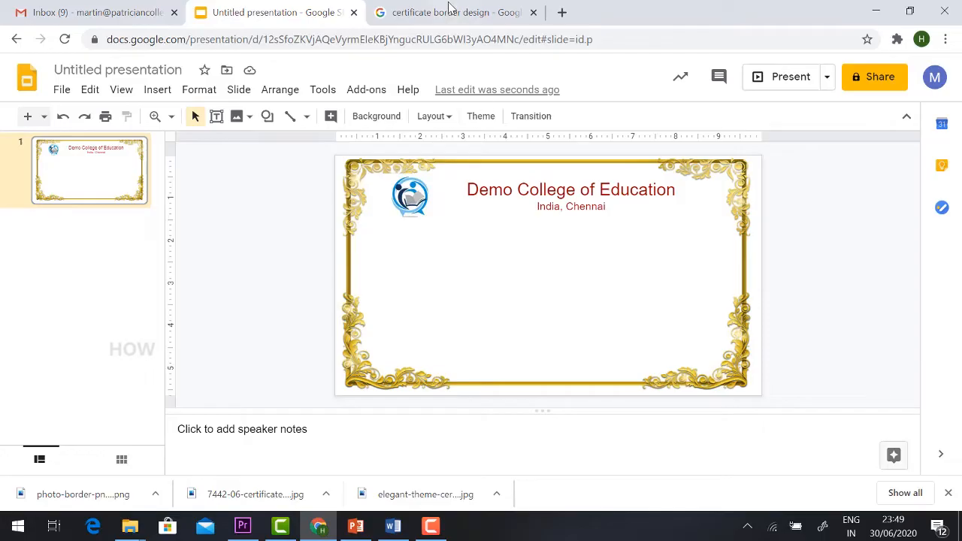
Step: Search Google Images for 'red ribbon png' and get a red ribbon banner image
{"action": "left_click", "coordinate": [451, 13]}
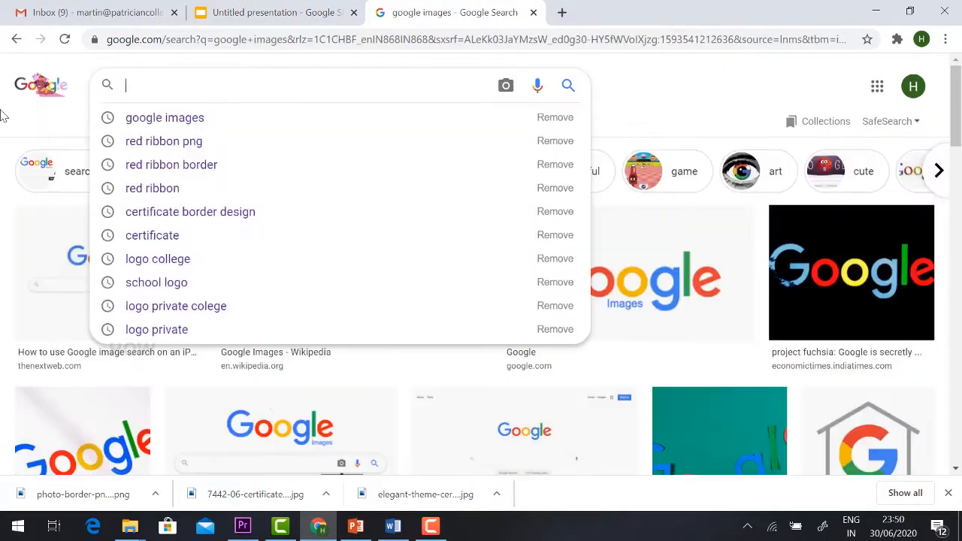
{"action": "type", "text": "red"}
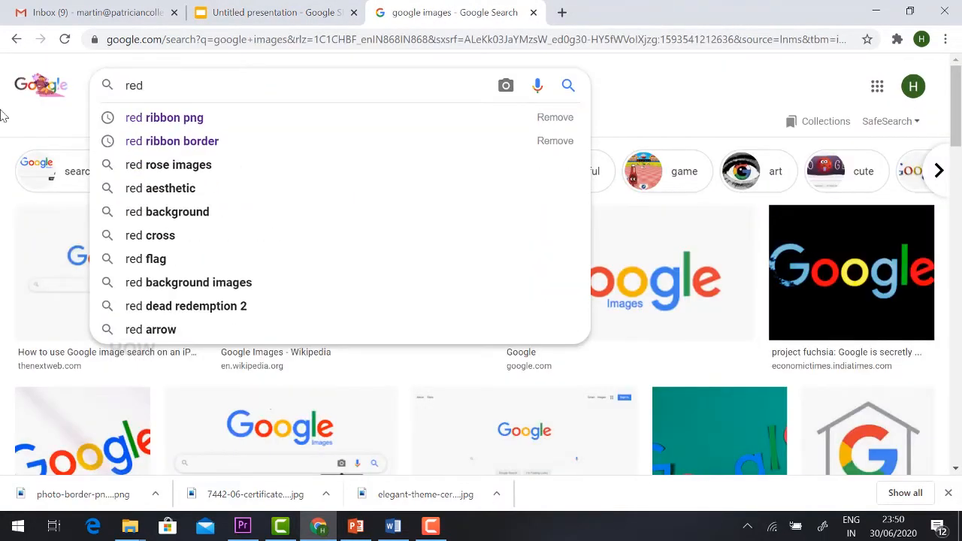
{"action": "left_click", "coordinate": [164, 118]}
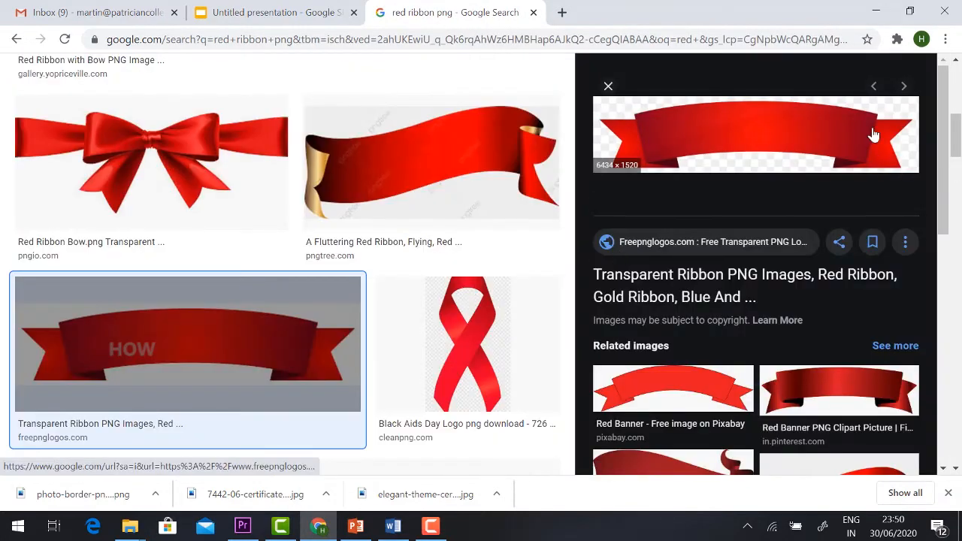
{"action": "mouse_move", "coordinate": [566, 238]}
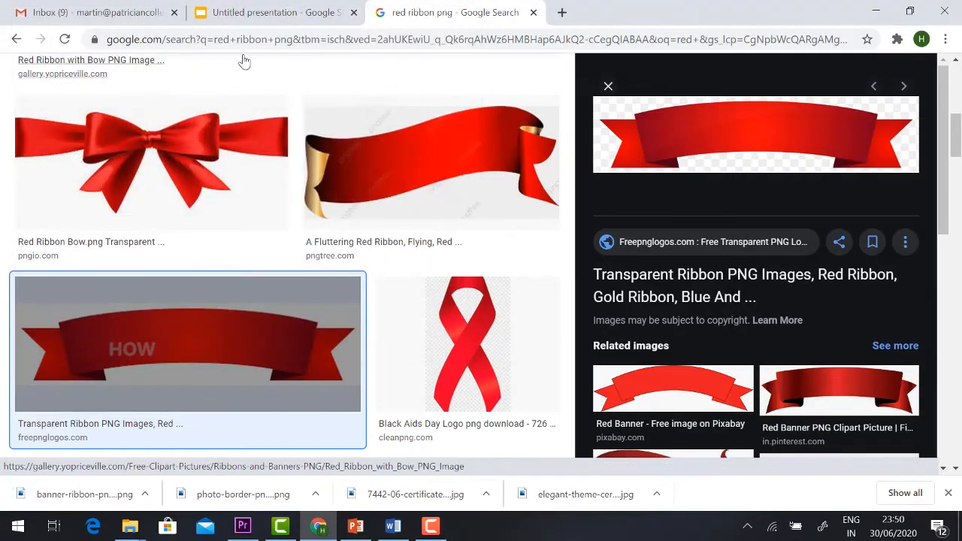
{"action": "left_click", "coordinate": [275, 12]}
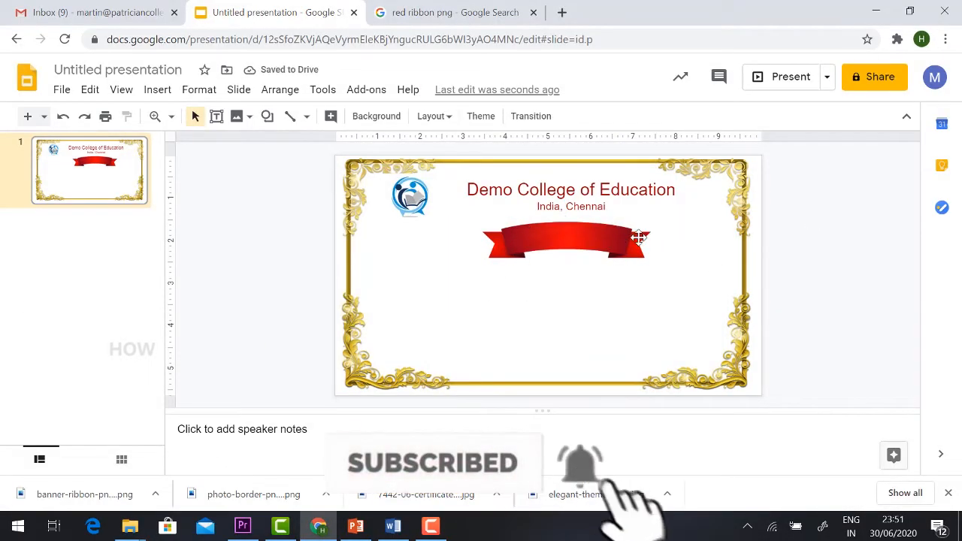
Step: Add a 'Certificate of Appreciation' text box on the ribbon and increase its font size
{"action": "left_click", "coordinate": [216, 116]}
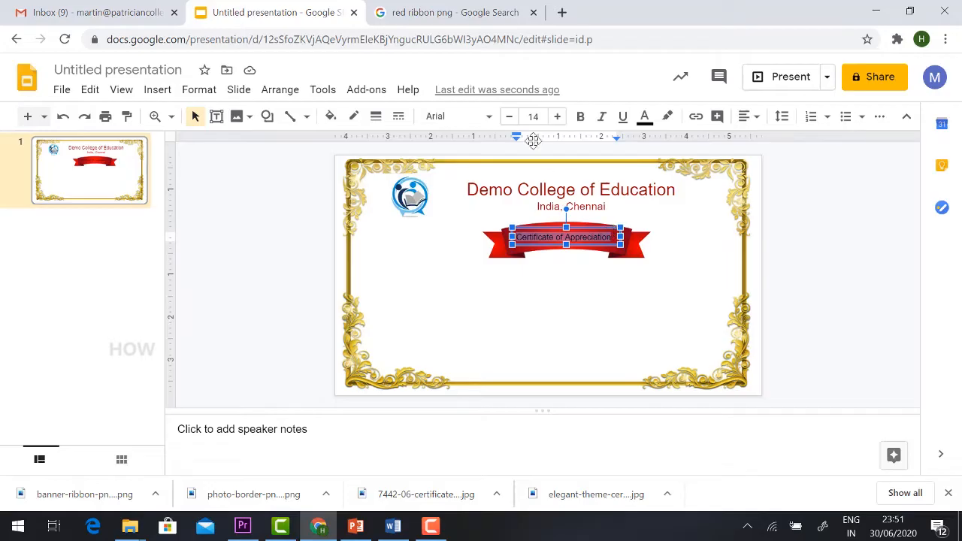
{"action": "left_click", "coordinate": [557, 116]}
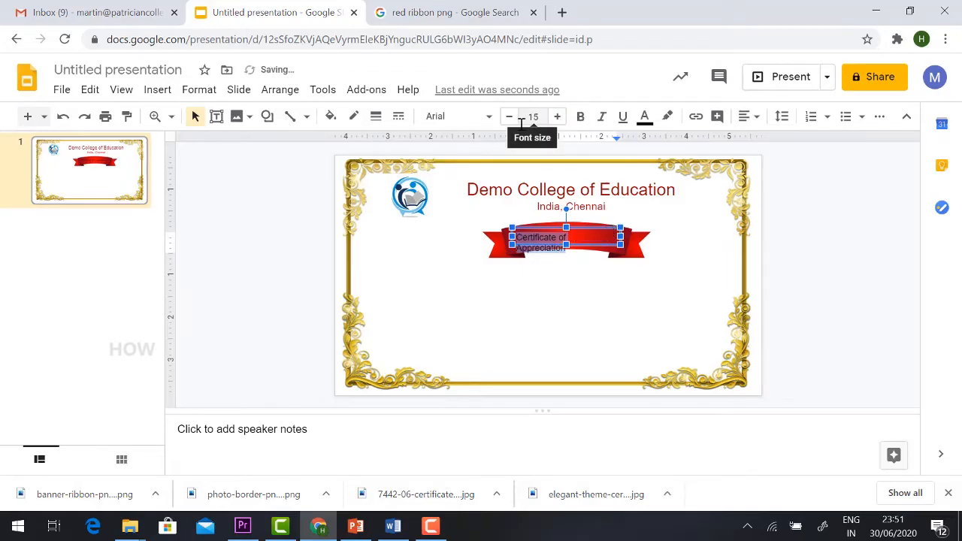
{"action": "left_click", "coordinate": [644, 116]}
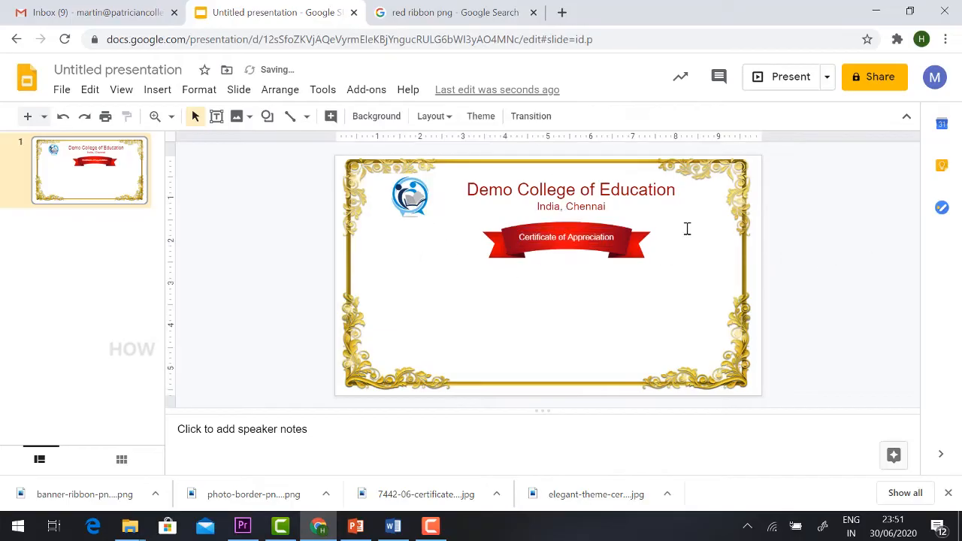
{"action": "mouse_move", "coordinate": [670, 239]}
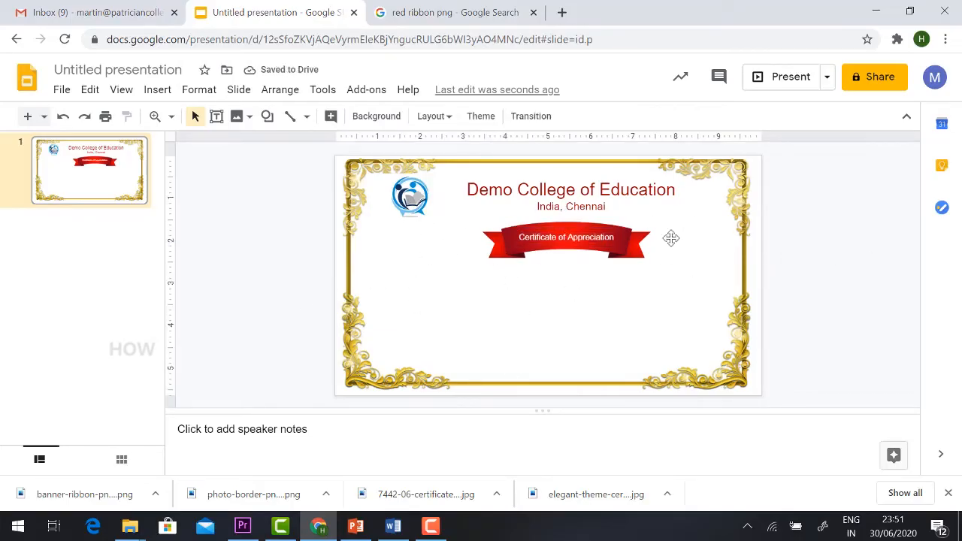
Step: Deselect the white ribbon caption to review the finished certificate header
{"action": "left_click", "coordinate": [779, 77]}
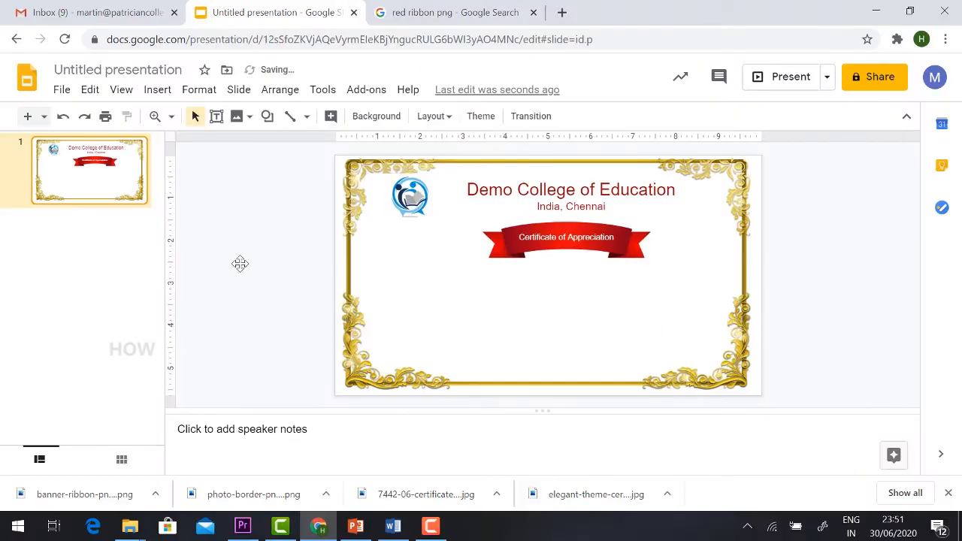
Step: Draw a text box under the ribbon and type 'This is to certify that Mr/Ms'
{"action": "left_click", "coordinate": [216, 116]}
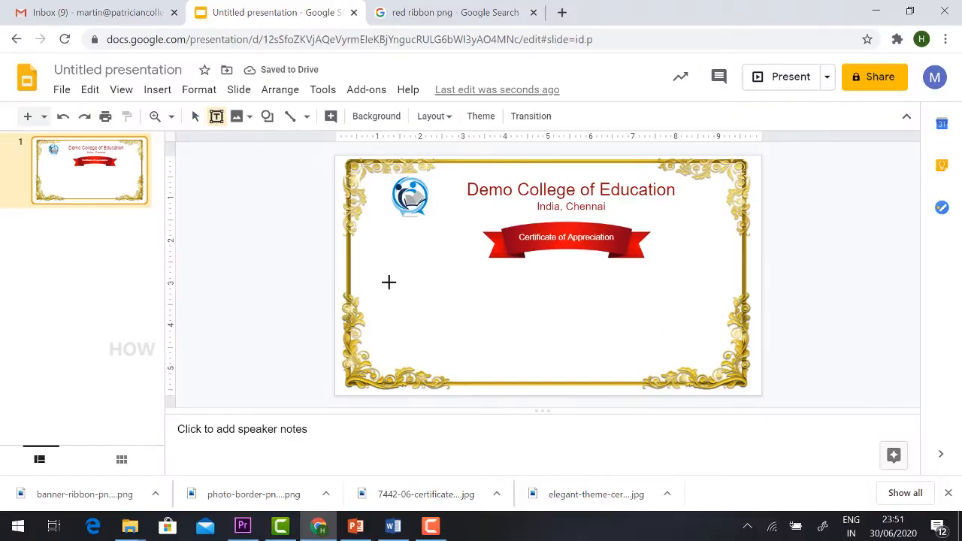
{"action": "left_click_drag", "start_coordinate": [388, 282], "coordinate": [704, 325]}
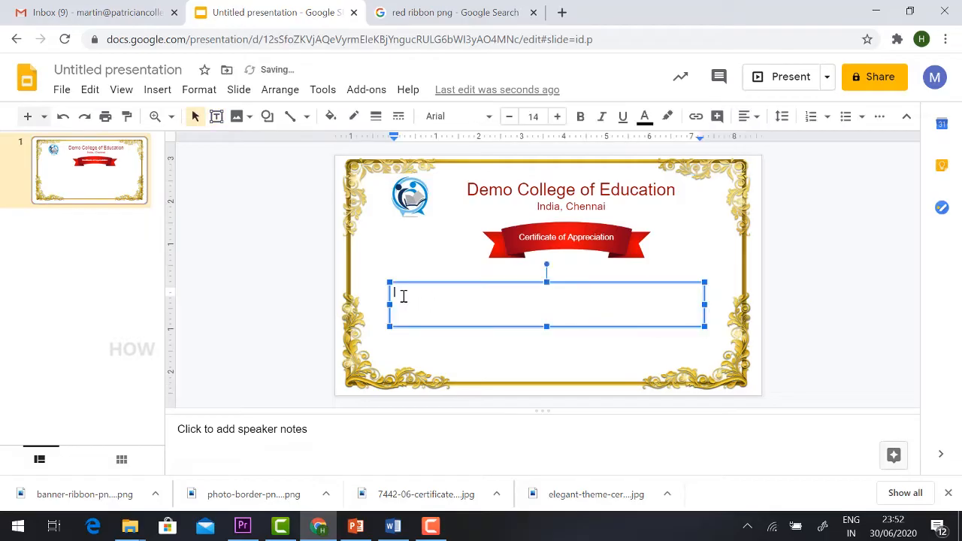
{"action": "type", "text": "This"}
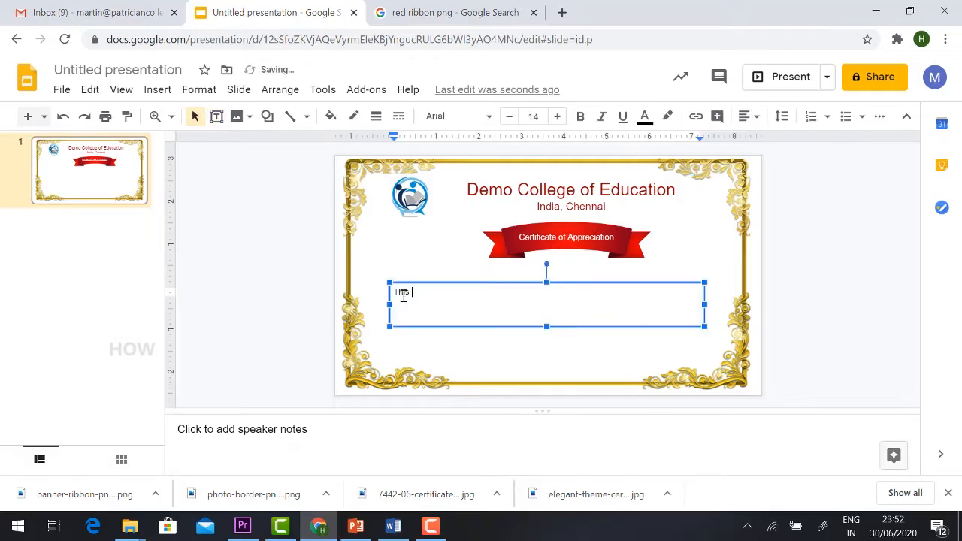
{"action": "type", "text": "his is to certify that Mr/Ms"}
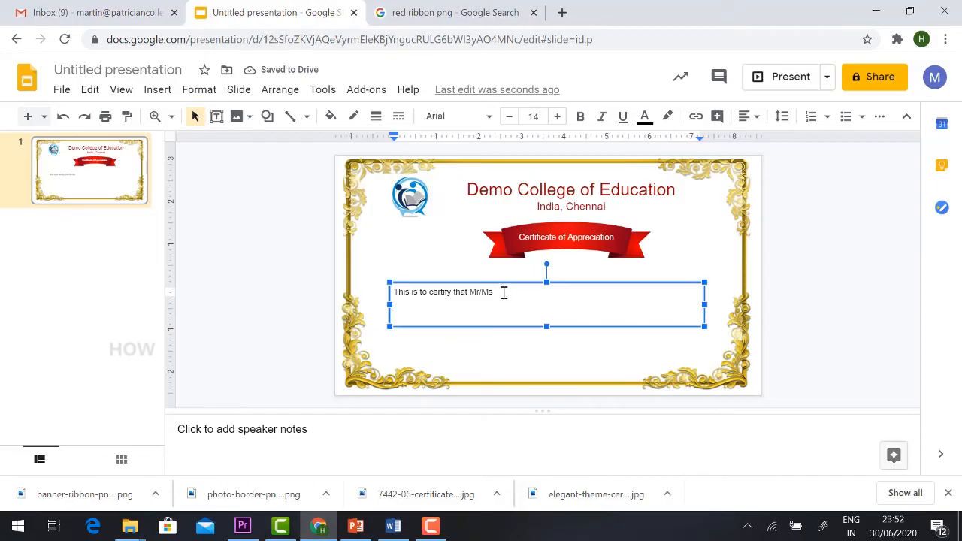
{"action": "mouse_move", "coordinate": [636, 288]}
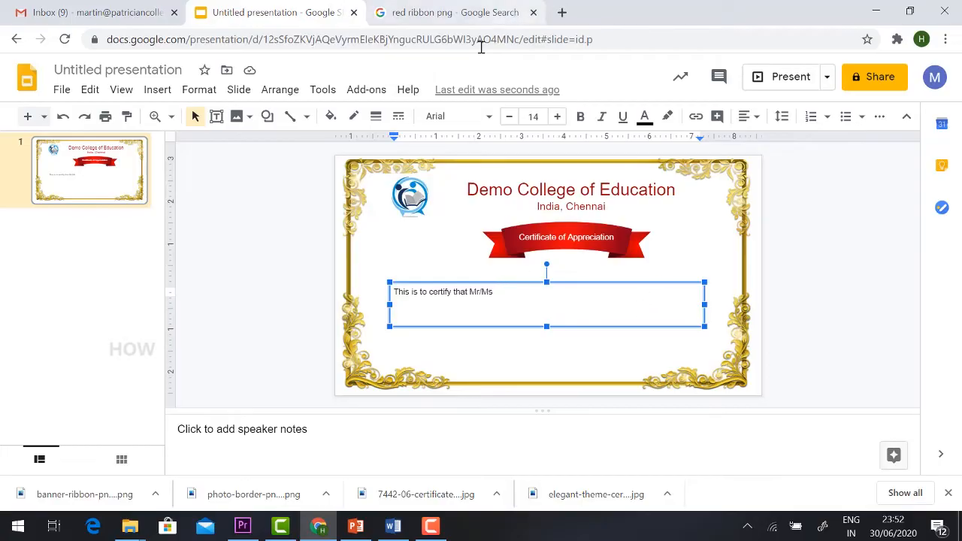
Step: From Gmail's apps grid, open the Online Quiz on Covid 19 awareness in Forms and scroll through it
{"action": "left_click", "coordinate": [97, 13]}
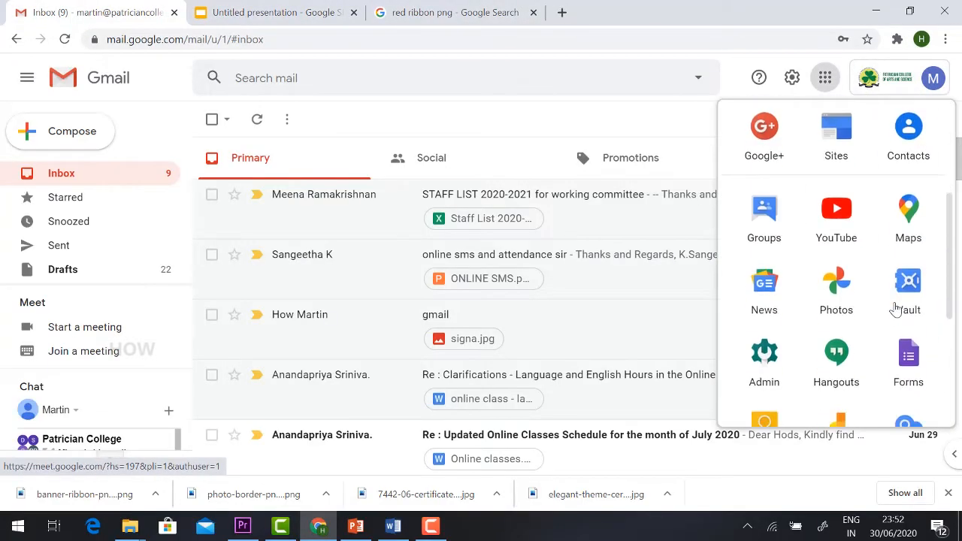
{"action": "left_click", "coordinate": [908, 362]}
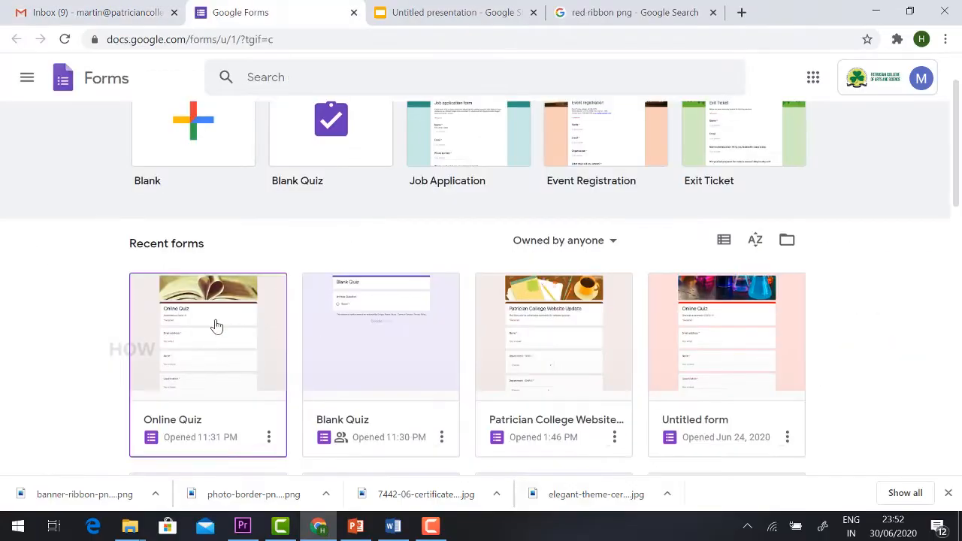
{"action": "left_click", "coordinate": [208, 335]}
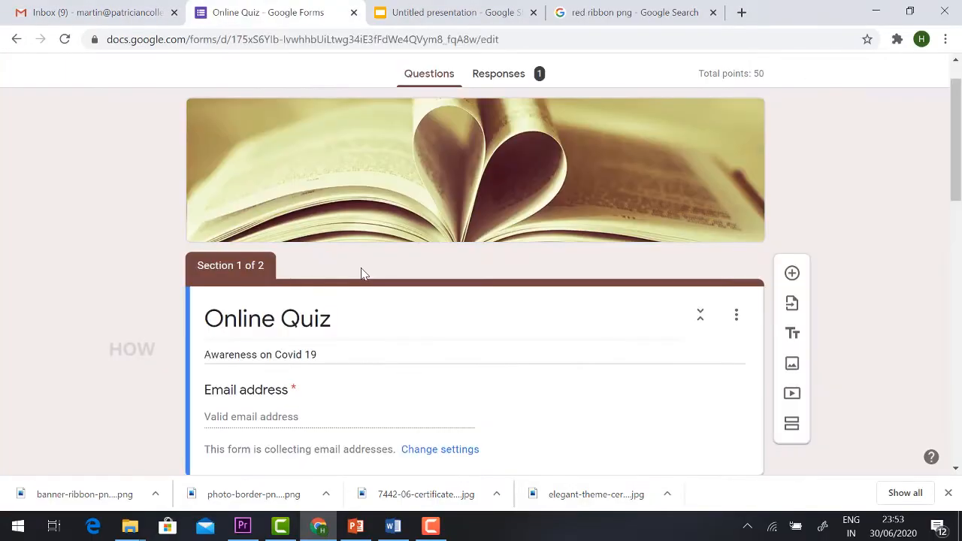
{"action": "scroll", "scroll_direction": "down", "scroll_amount": 3}
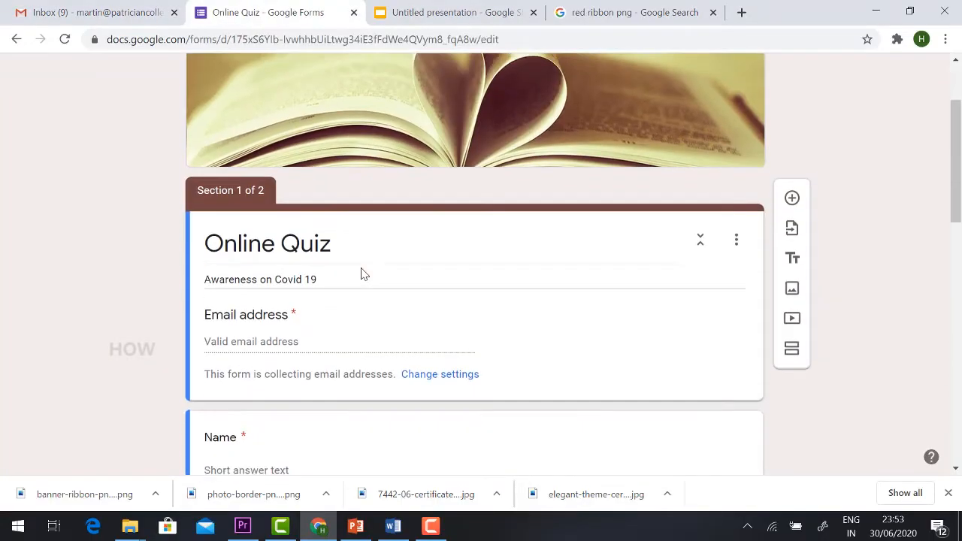
{"action": "scroll", "scroll_direction": "down", "scroll_amount": 3}
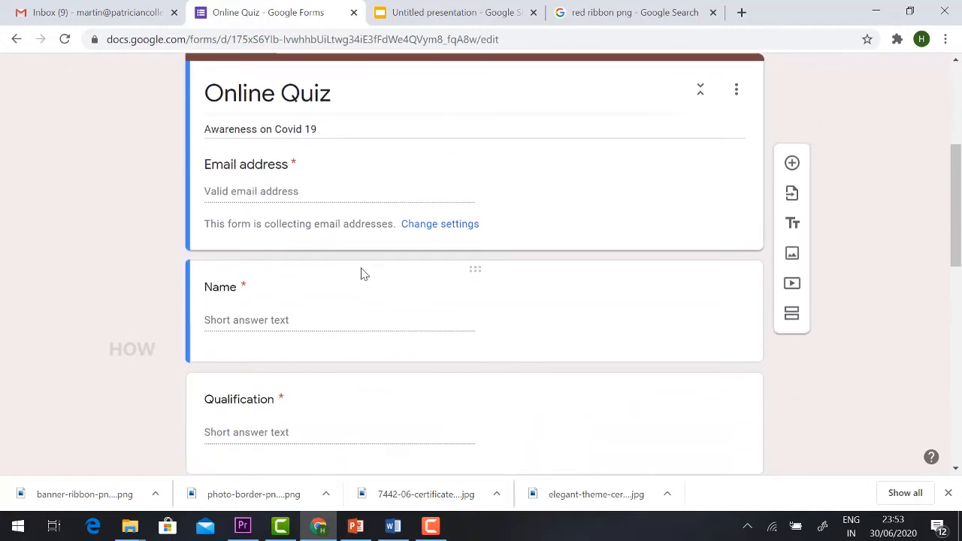
{"action": "scroll", "scroll_direction": "down", "scroll_amount": 3}
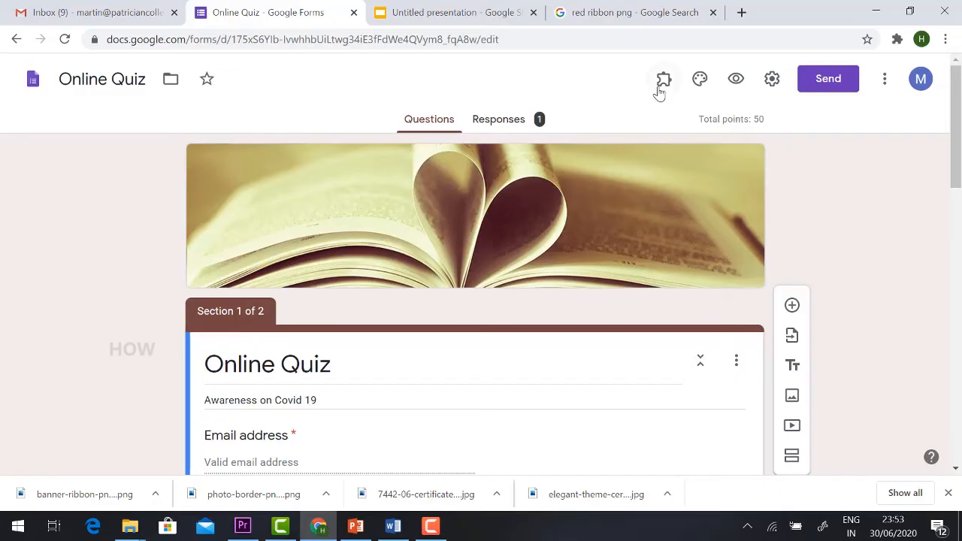
Step: Launch the Certify'em add-on and preview all certificate templates
{"action": "left_click", "coordinate": [664, 79]}
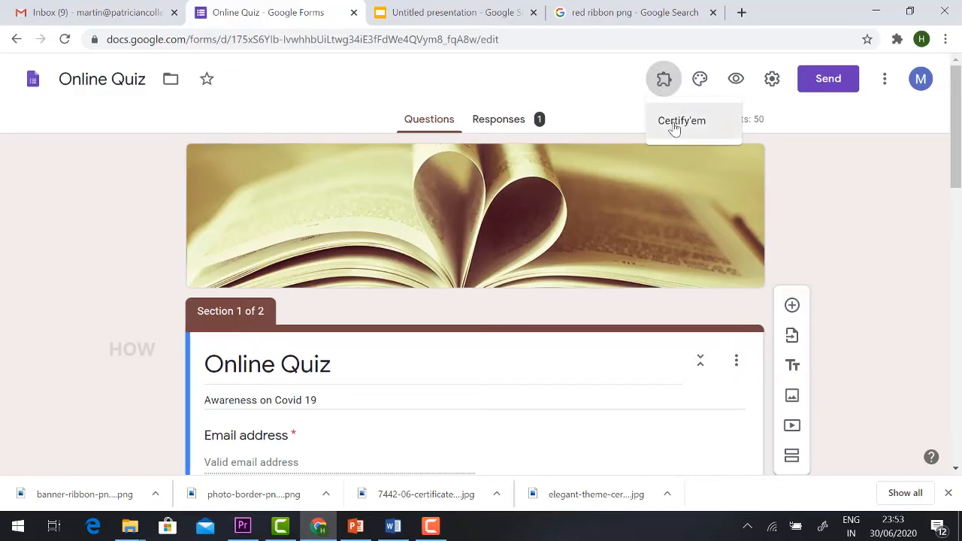
{"action": "left_click", "coordinate": [681, 120]}
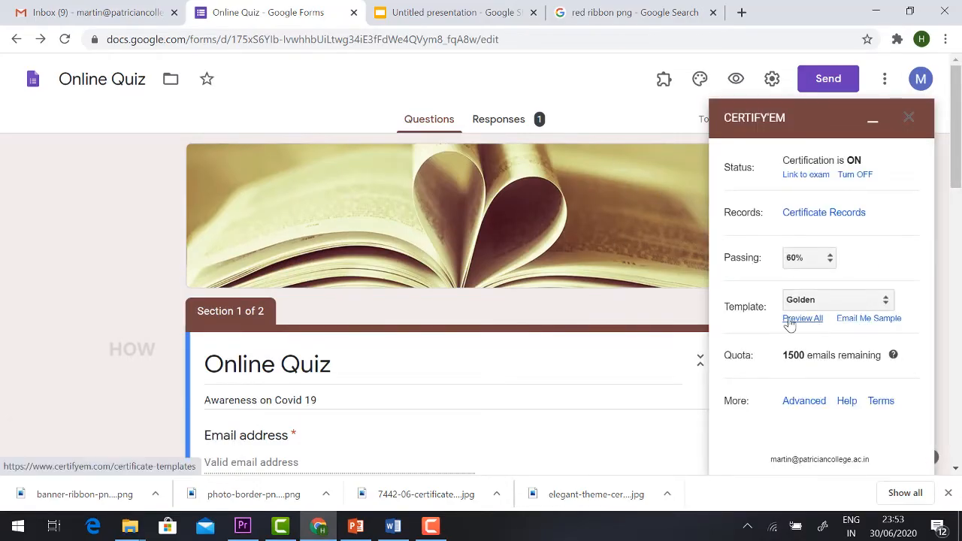
{"action": "left_click", "coordinate": [803, 318]}
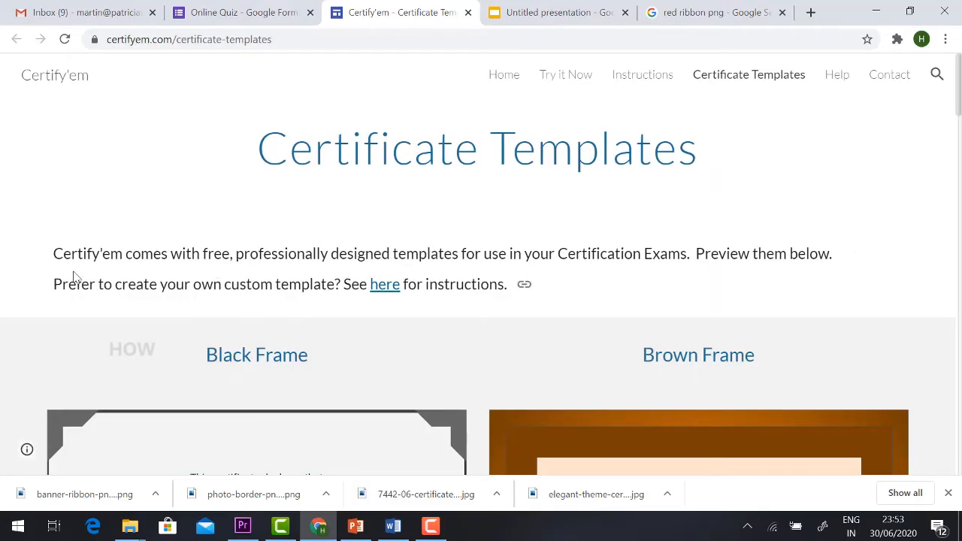
{"action": "mouse_move", "coordinate": [384, 284]}
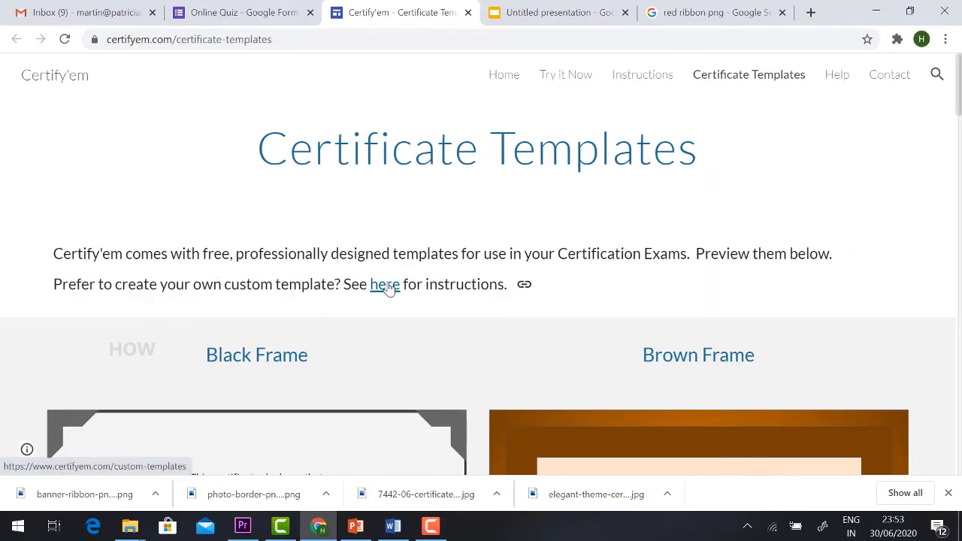
Step: Open Certify'em's custom template instructions and scroll to the merge tag table
{"action": "left_click", "coordinate": [385, 284]}
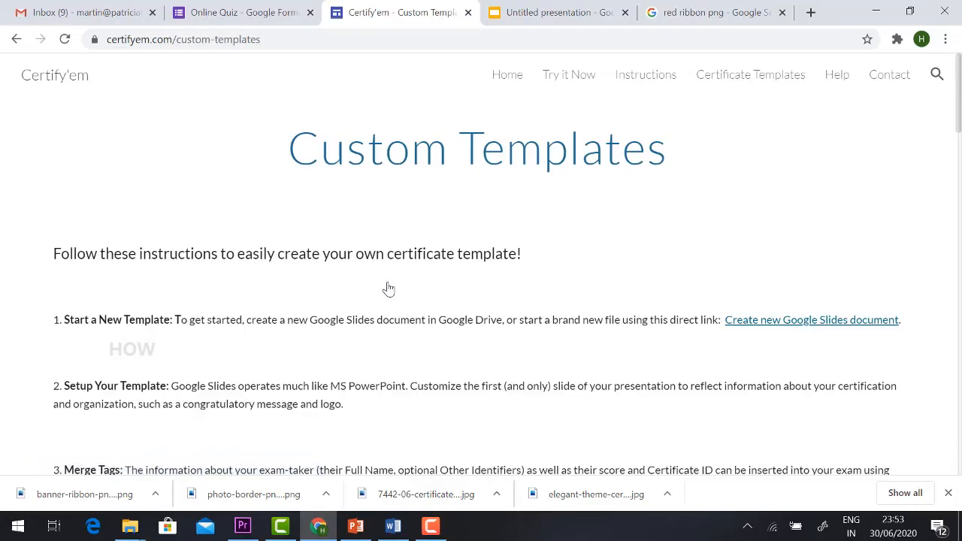
{"action": "scroll", "scroll_direction": "down", "scroll_amount": 3}
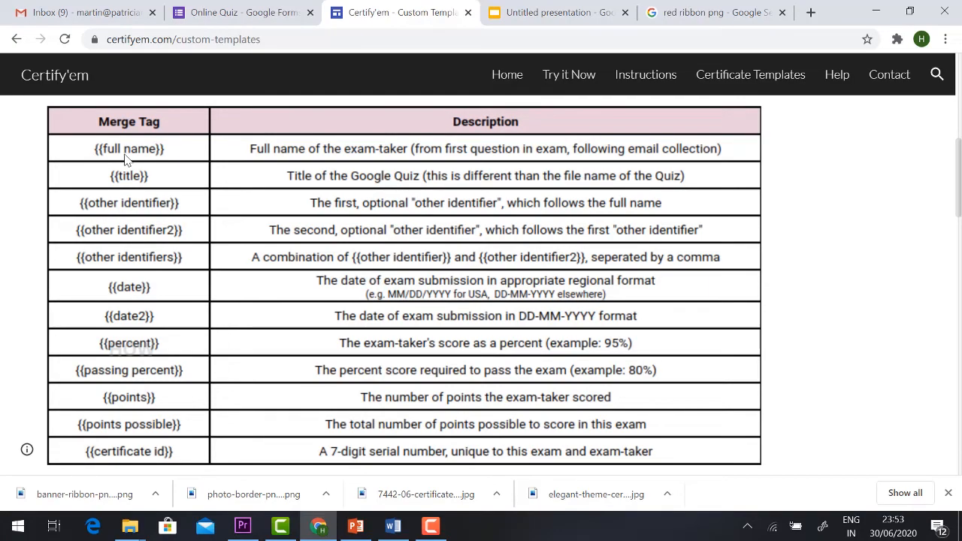
{"action": "mouse_move", "coordinate": [119, 186]}
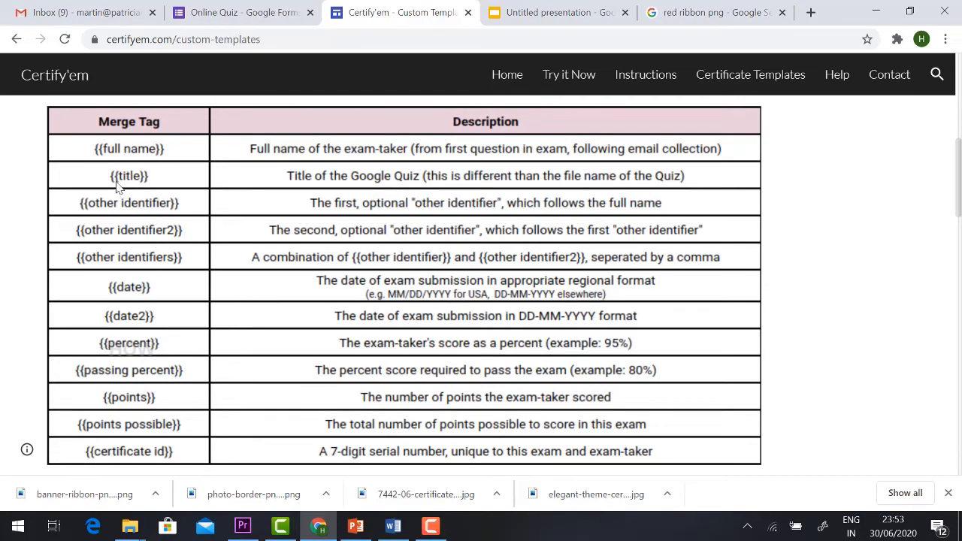
{"action": "mouse_move", "coordinate": [118, 292]}
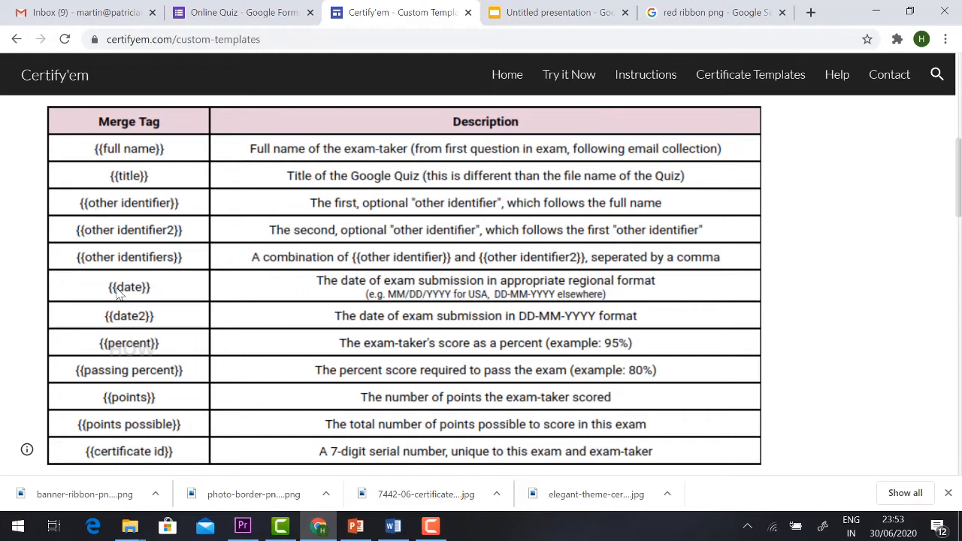
{"action": "mouse_move", "coordinate": [111, 359]}
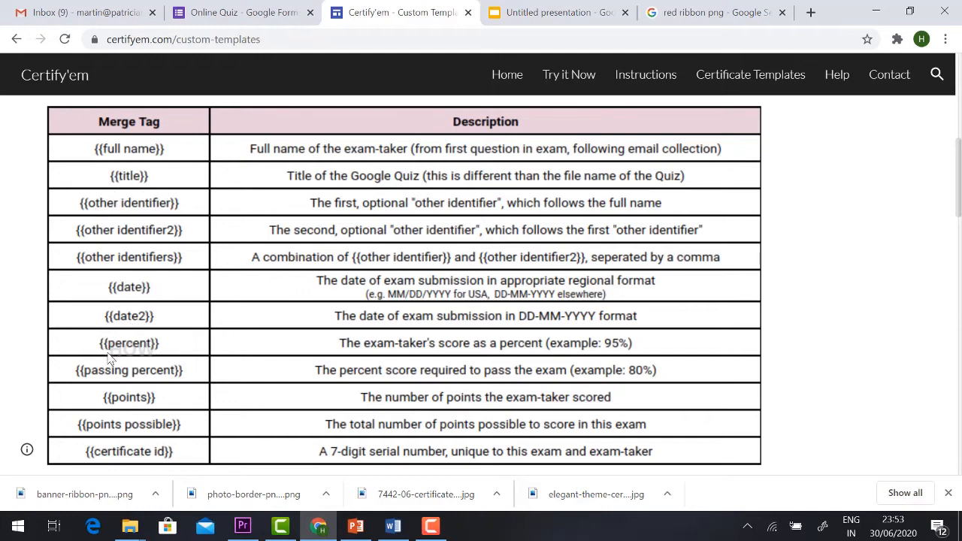
{"action": "mouse_move", "coordinate": [133, 355]}
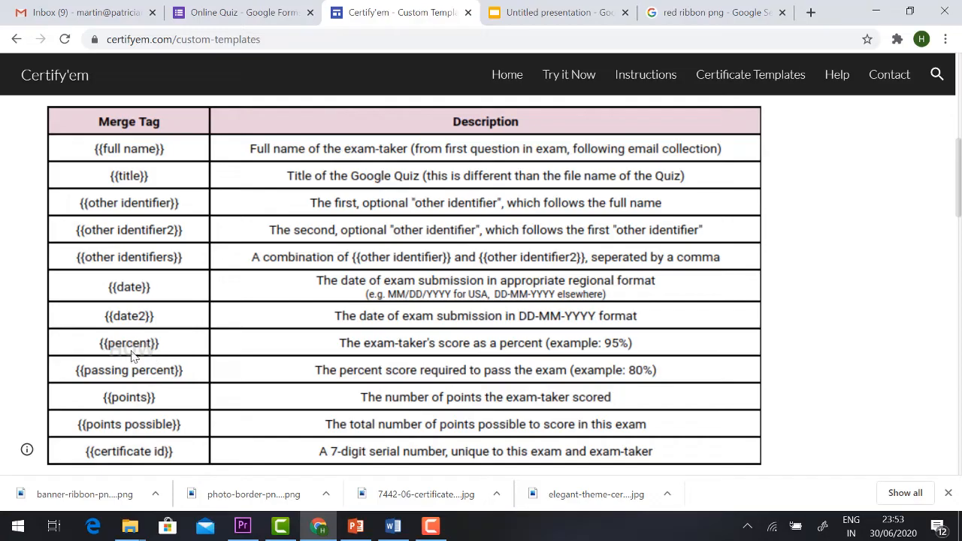
{"action": "mouse_move", "coordinate": [155, 385]}
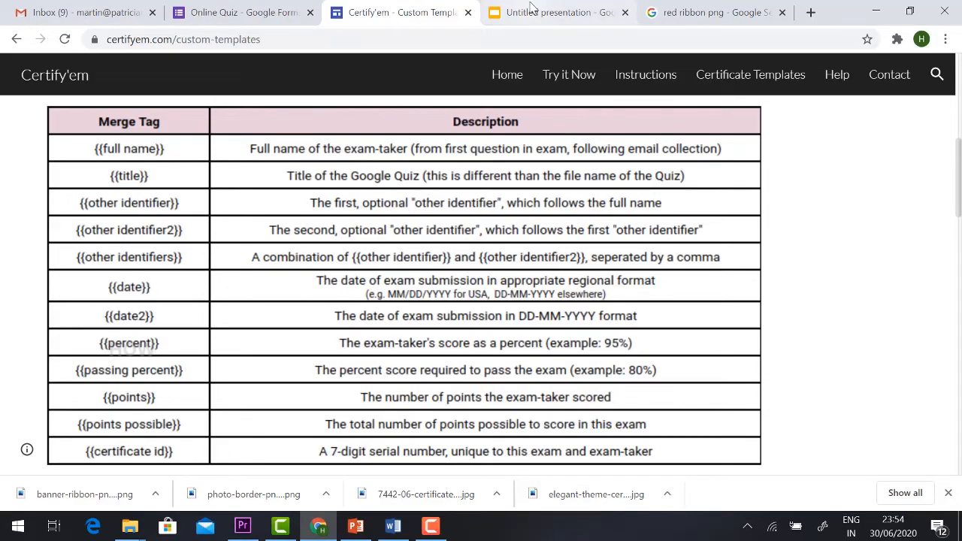
Step: Add {{full name}}, {{other identifier}} and {{date}} tags and 'to participate international webinar' to the sentence
{"action": "left_click", "coordinate": [557, 12]}
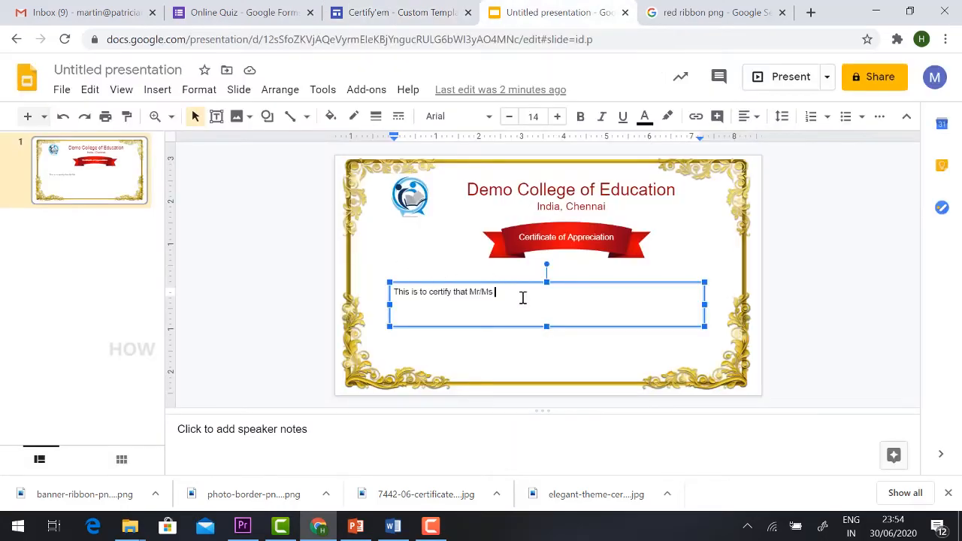
{"action": "type", "text": "{["}
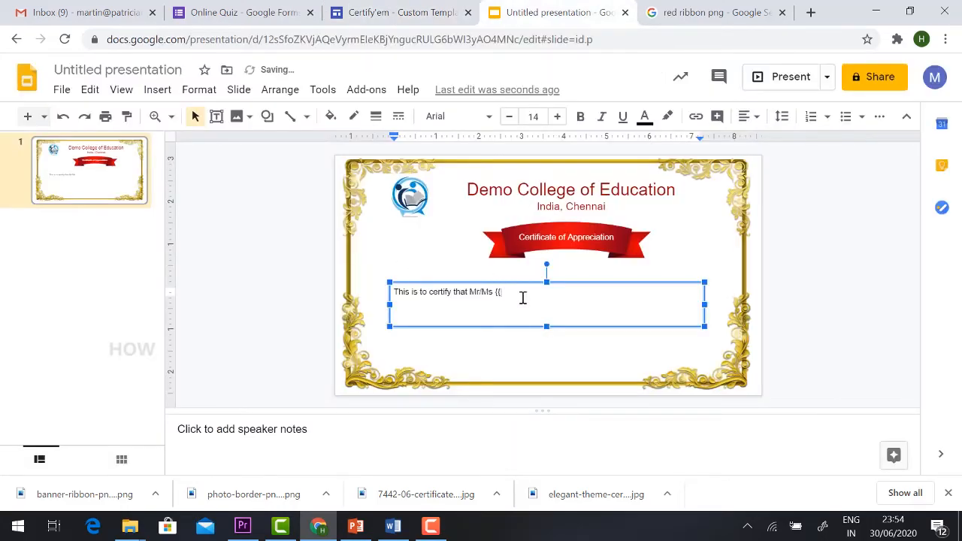
{"action": "type", "text": "Full"}
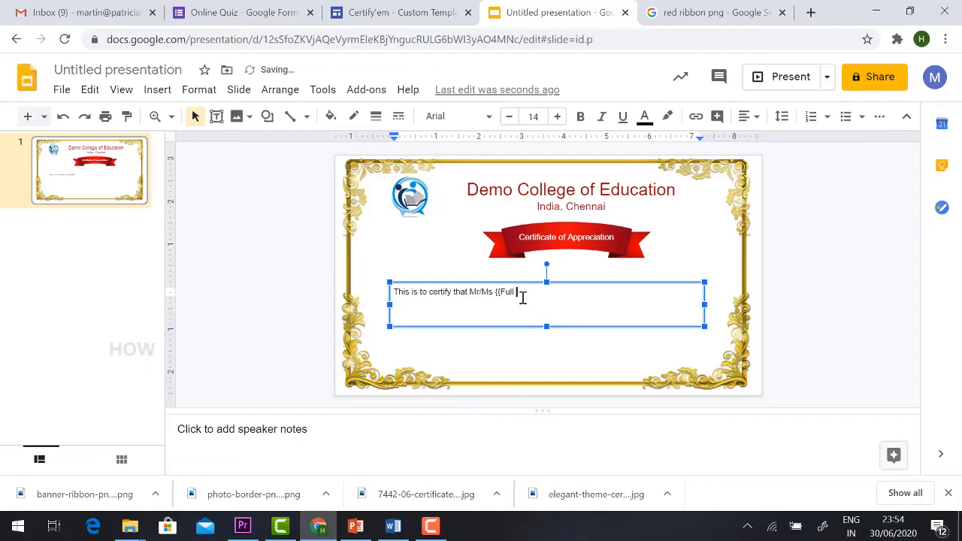
{"action": "type", "text": "Name"}
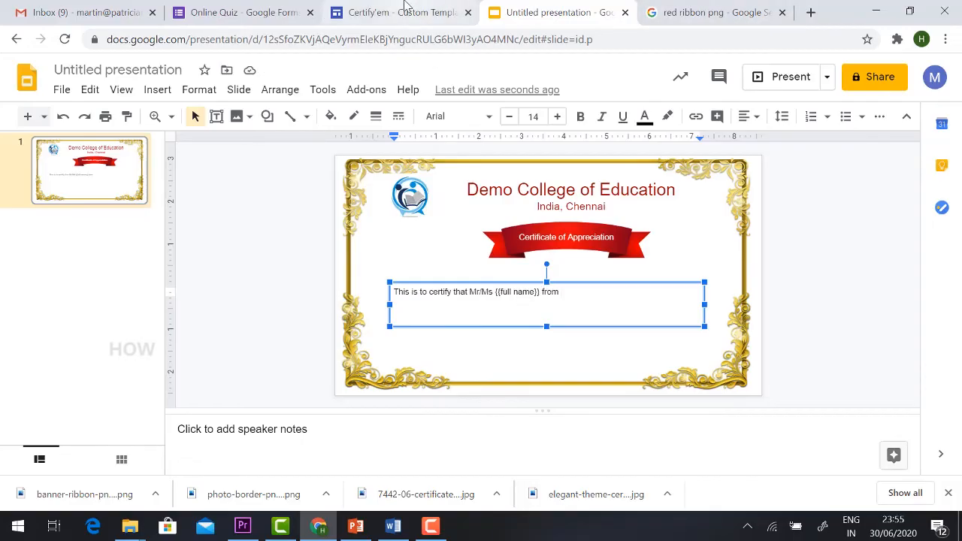
{"action": "left_click", "coordinate": [400, 12]}
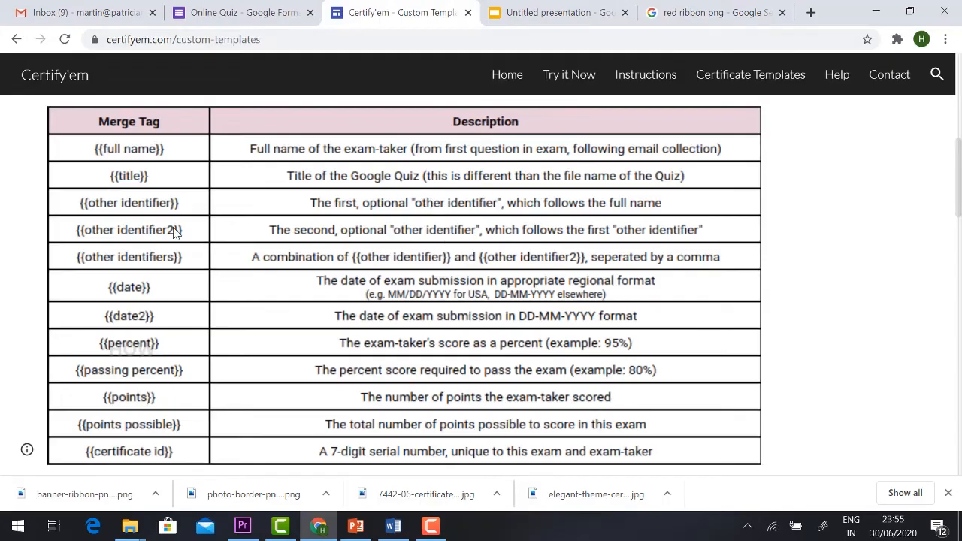
{"action": "left_click", "coordinate": [557, 12]}
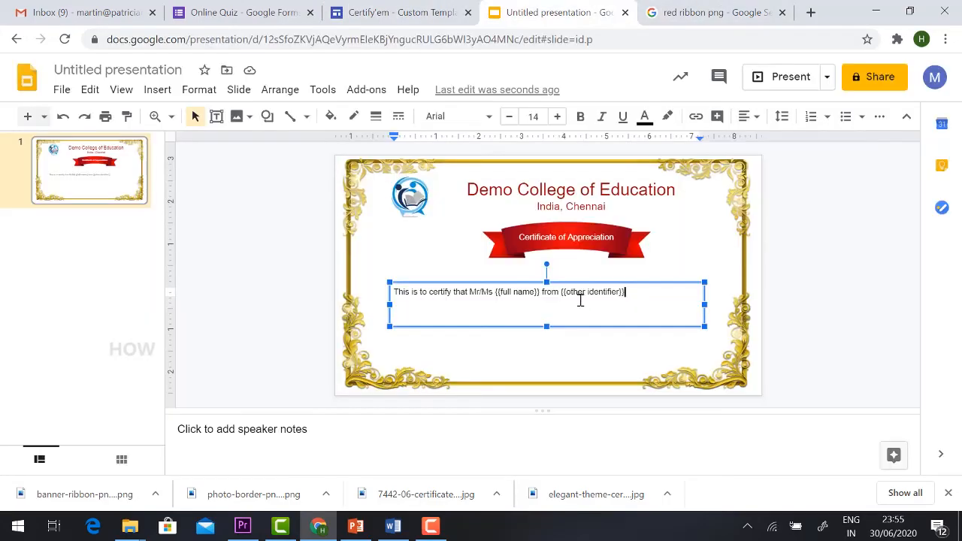
{"action": "type", "text": "to participate international webinar on {{date"}
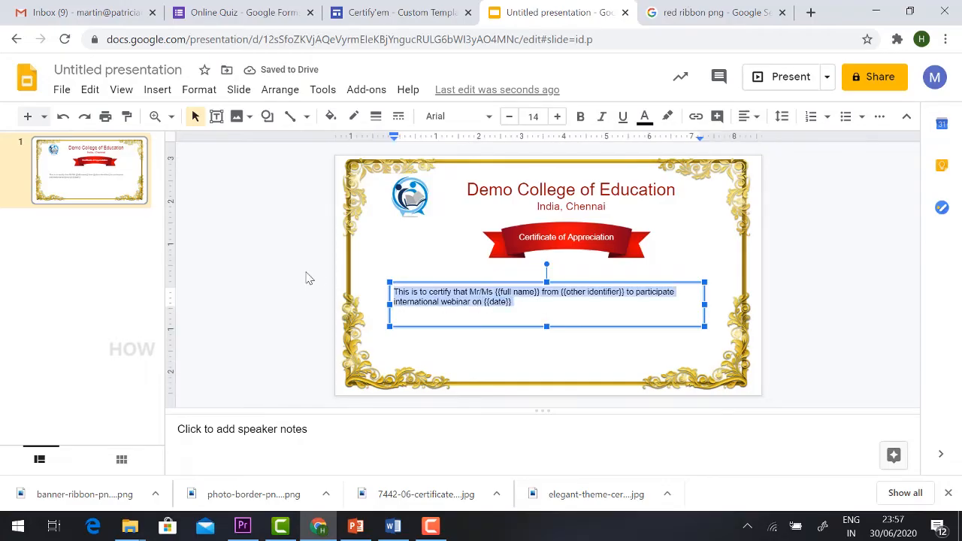
Step: Enlarge the certificate text, make the merge tags bold red, and add a Principal signature
{"action": "left_click", "coordinate": [558, 116]}
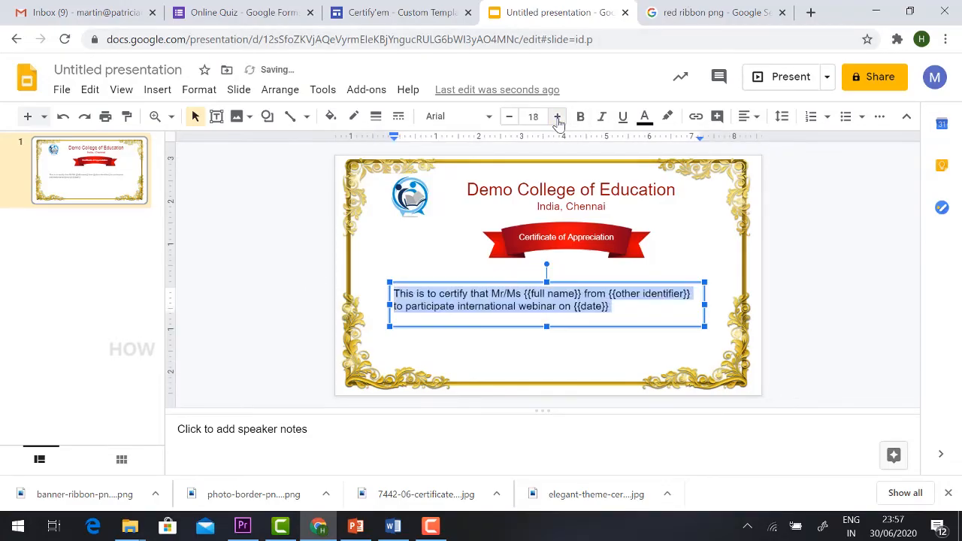
{"action": "left_click", "coordinate": [558, 116]}
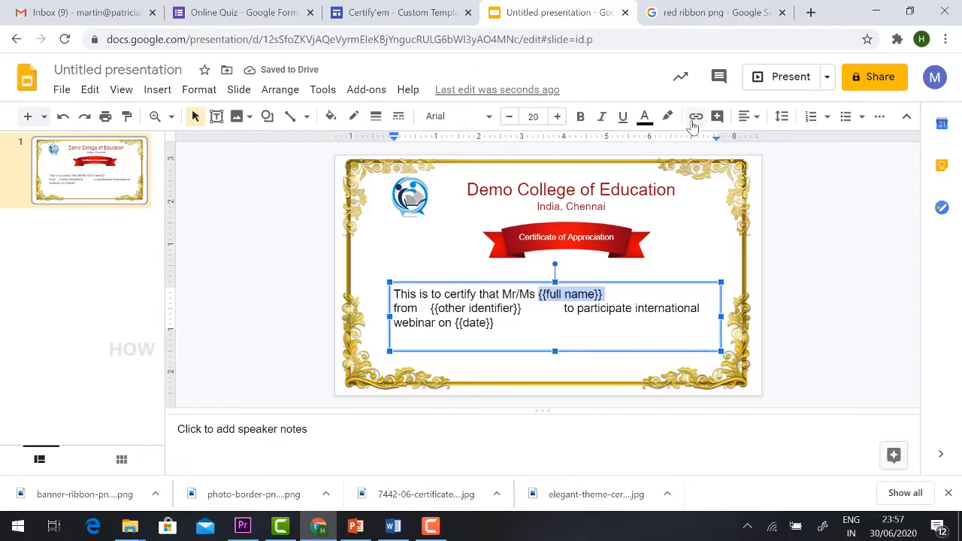
{"action": "left_click", "coordinate": [644, 116]}
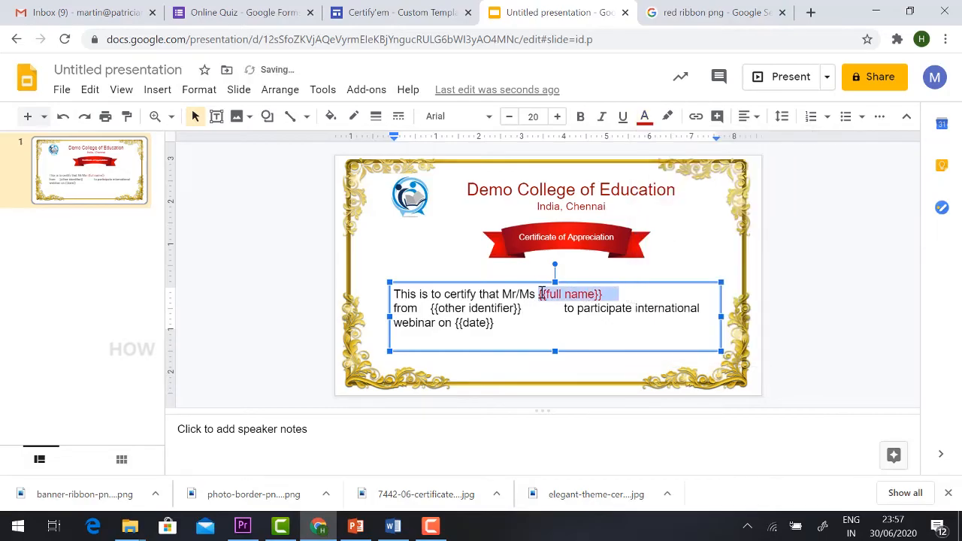
{"action": "left_click", "coordinate": [580, 117]}
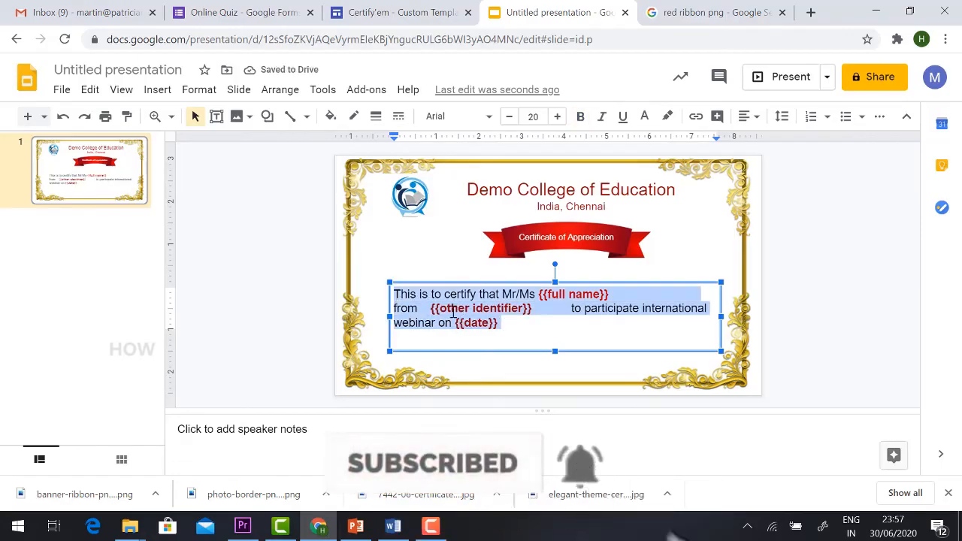
{"action": "left_click", "coordinate": [199, 89]}
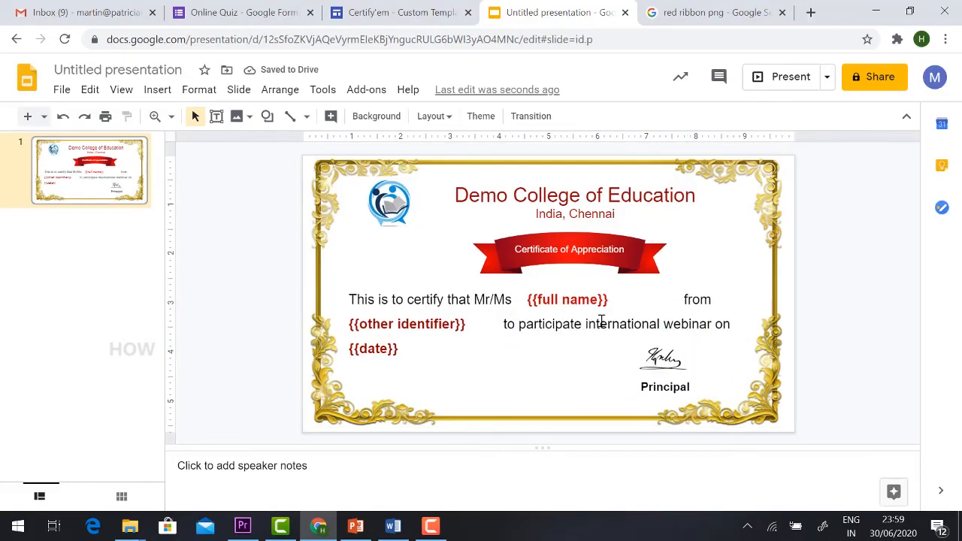
Step: Rename the presentation to 'certificate' and return to the Online Quiz form
{"action": "left_click", "coordinate": [118, 69]}
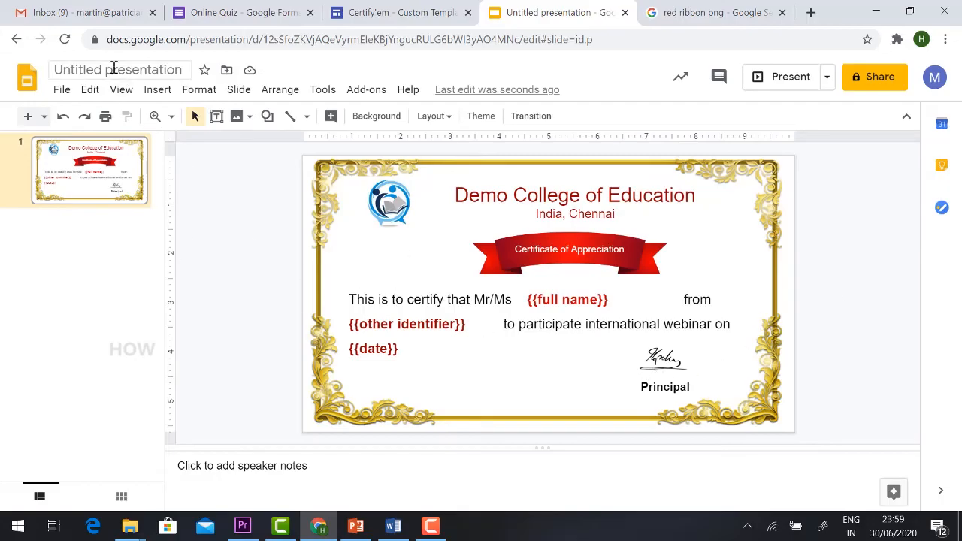
{"action": "type", "text": "certificate"}
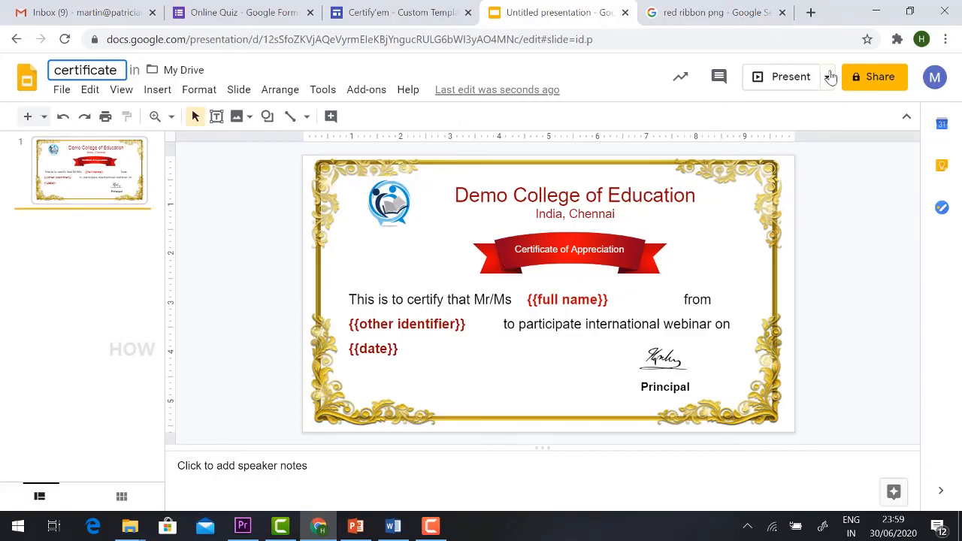
{"action": "left_click", "coordinate": [780, 77]}
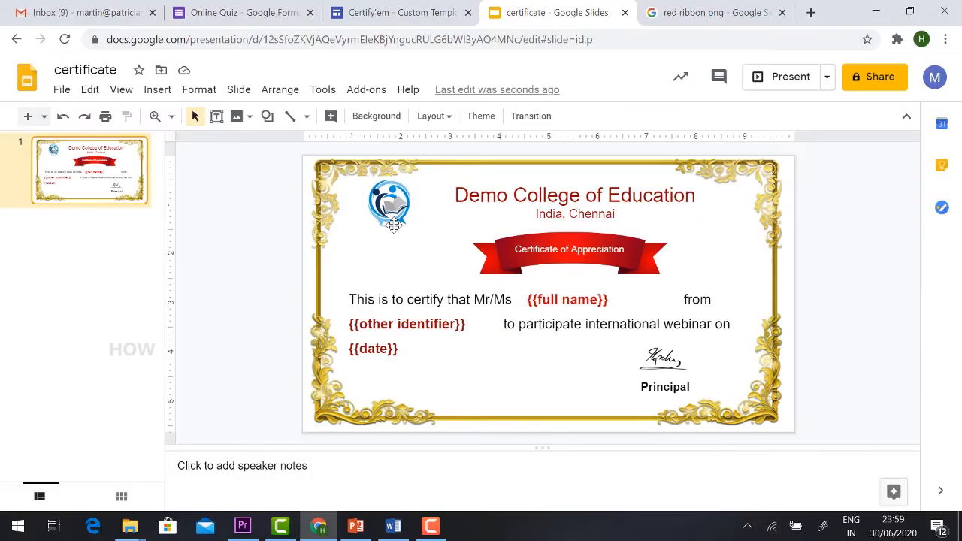
{"action": "left_click", "coordinate": [241, 12]}
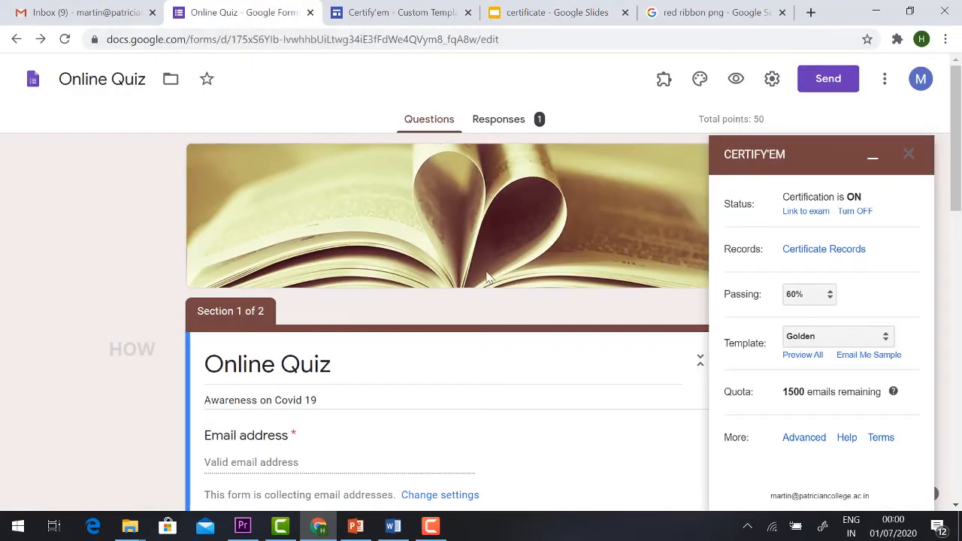
Step: Open Certify'em controls and choose Use a Custom Template from the Template list
{"action": "left_click", "coordinate": [664, 78]}
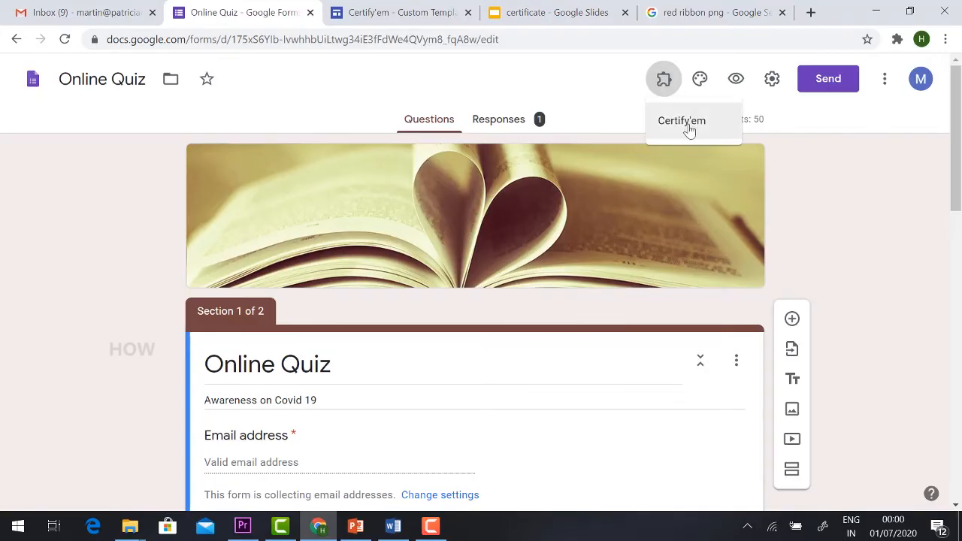
{"action": "left_click", "coordinate": [681, 121]}
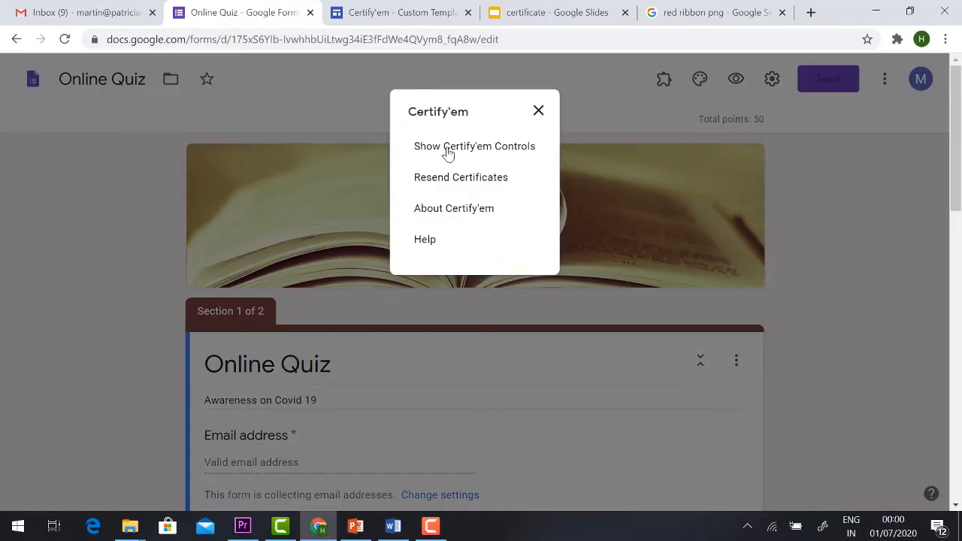
{"action": "left_click", "coordinate": [475, 146]}
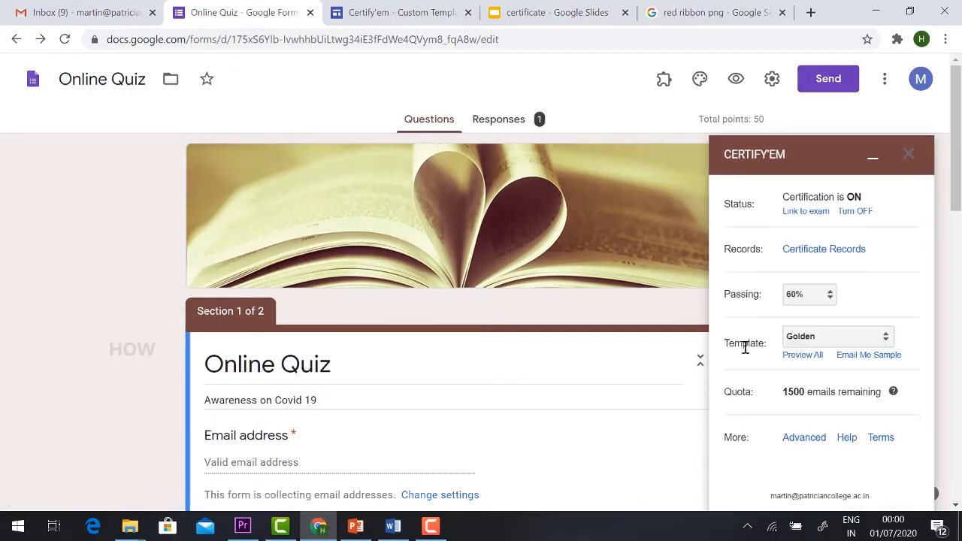
{"action": "left_click", "coordinate": [837, 336]}
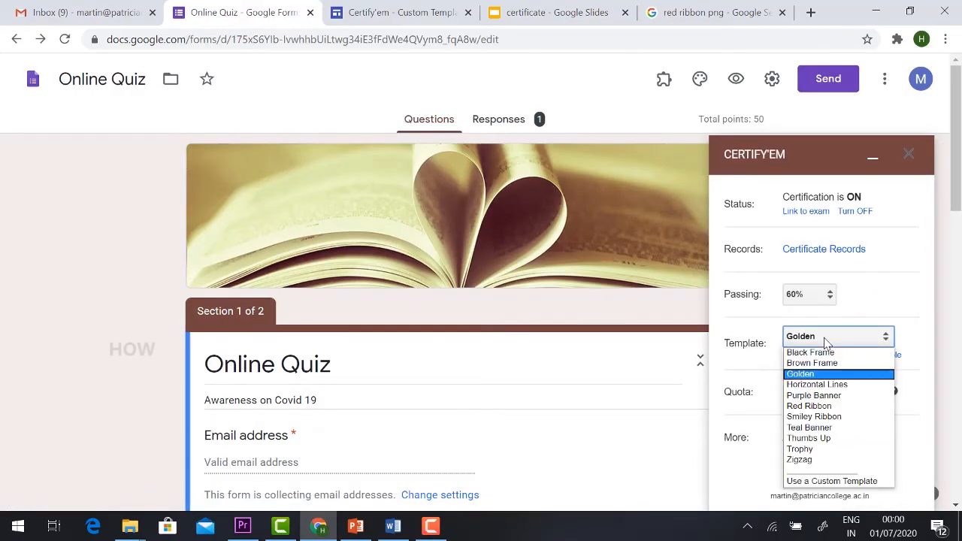
{"action": "mouse_move", "coordinate": [831, 481]}
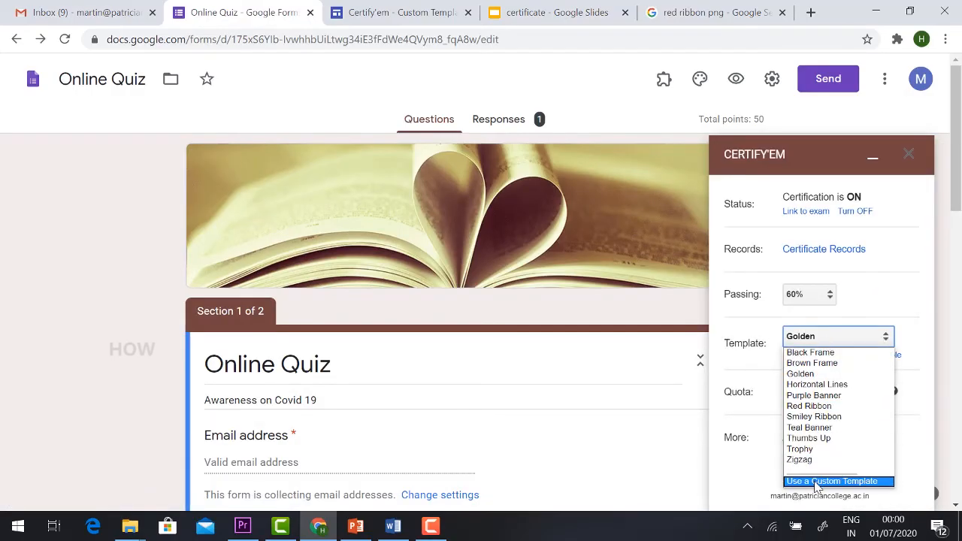
{"action": "left_click", "coordinate": [831, 481]}
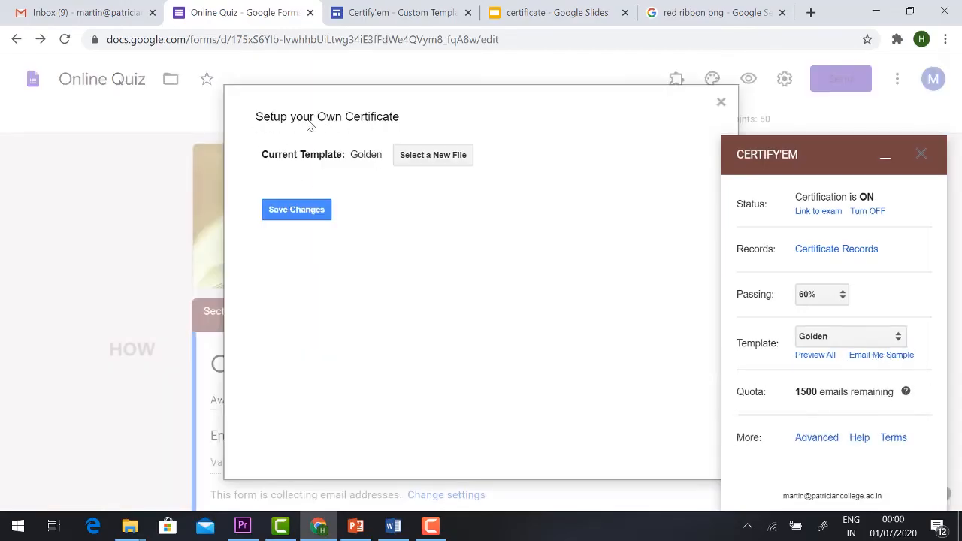
{"action": "mouse_move", "coordinate": [433, 155]}
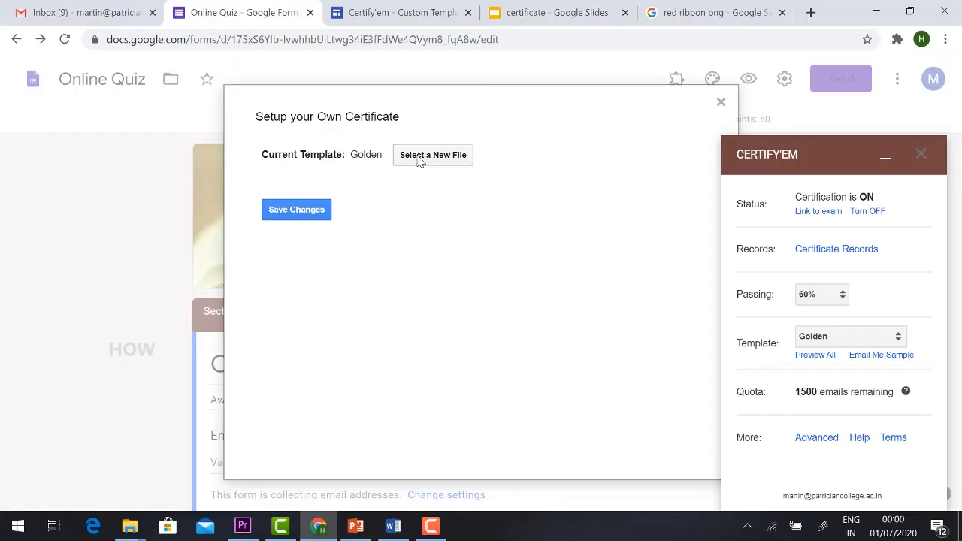
Step: Select the 'certificate' presentation as the custom template and save the changes
{"action": "left_click", "coordinate": [433, 155]}
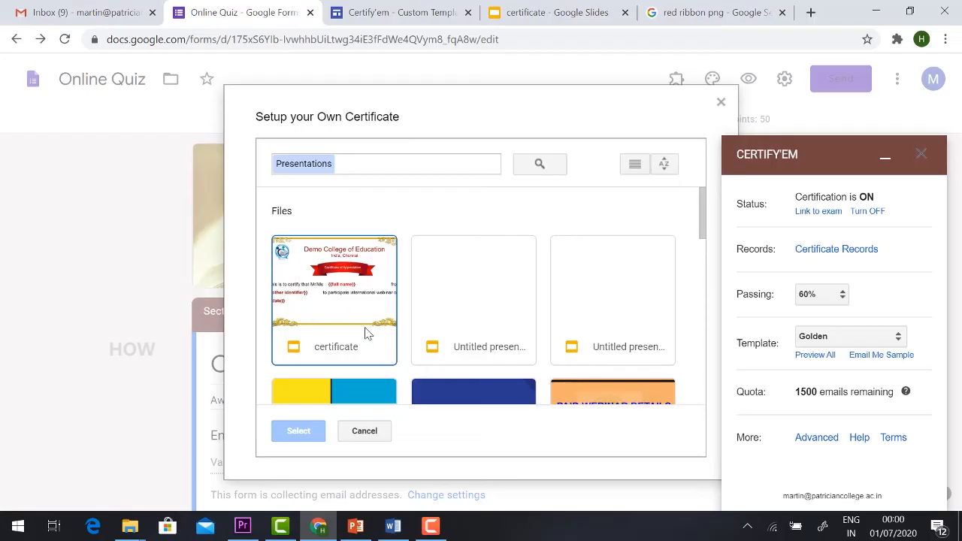
{"action": "mouse_move", "coordinate": [329, 292]}
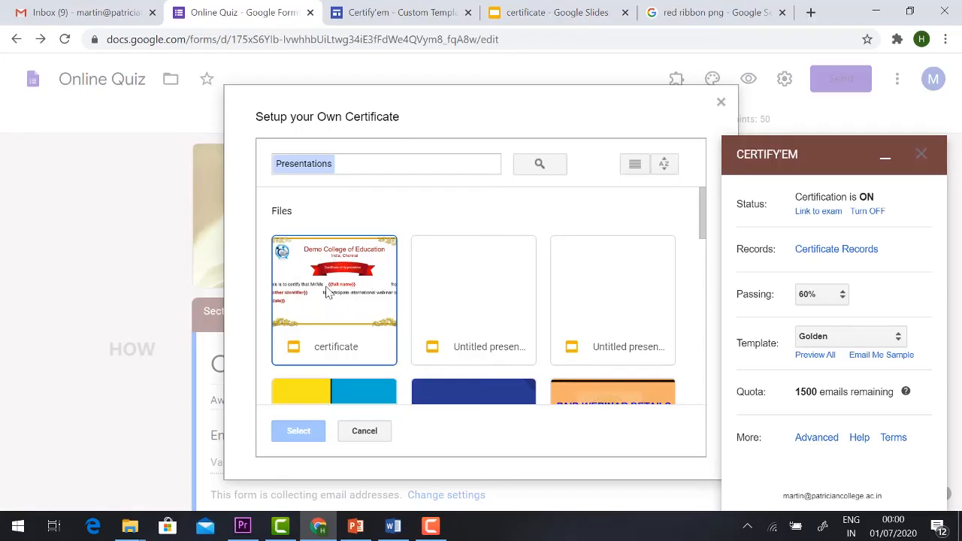
{"action": "left_click", "coordinate": [334, 298]}
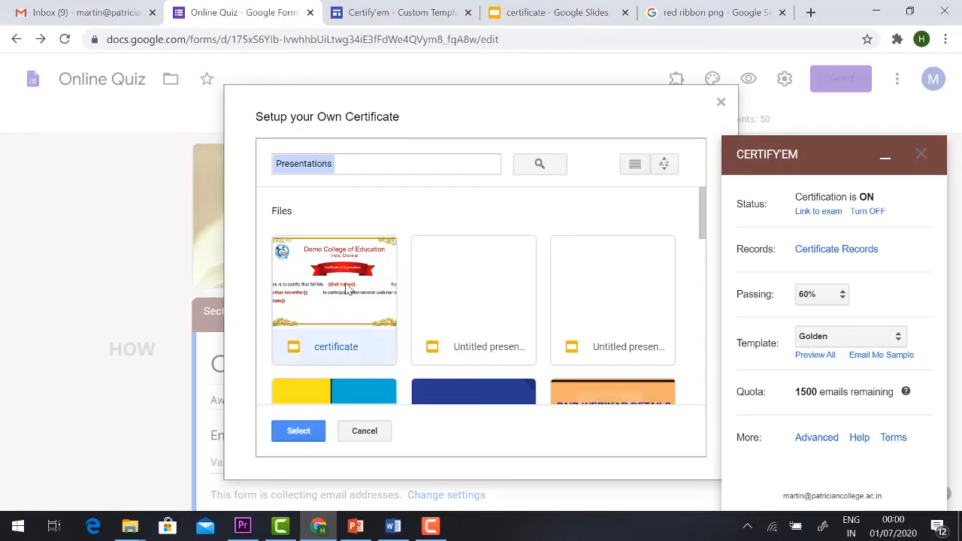
{"action": "left_click", "coordinate": [298, 431]}
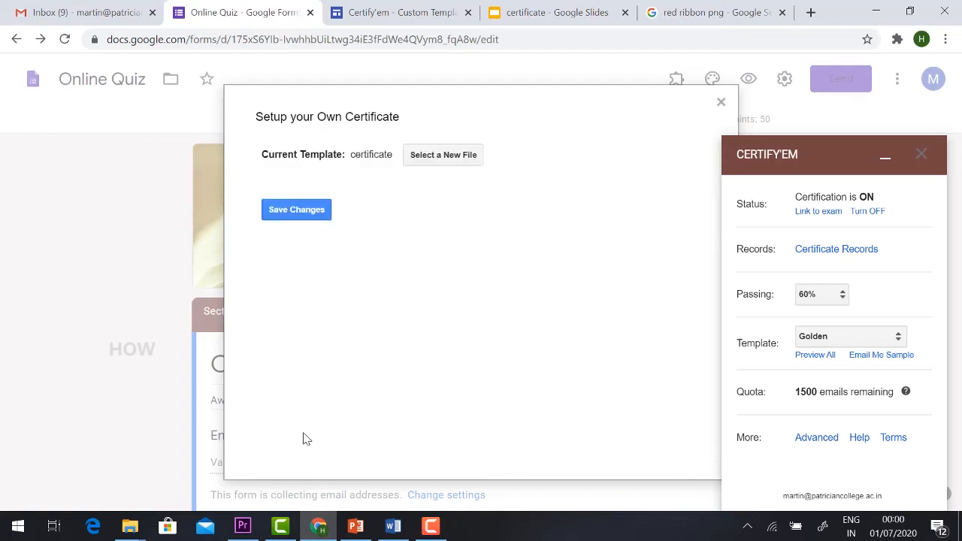
{"action": "mouse_move", "coordinate": [363, 167]}
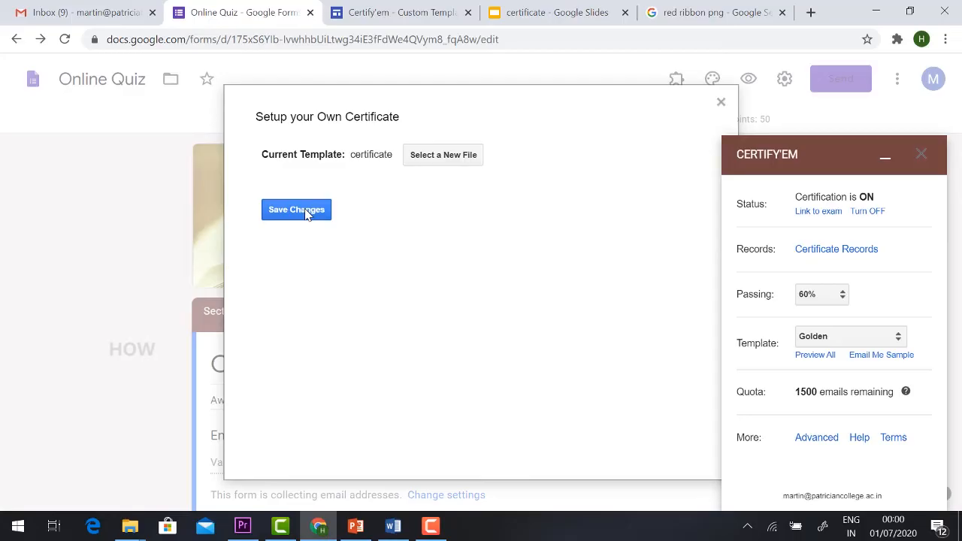
{"action": "left_click", "coordinate": [296, 210]}
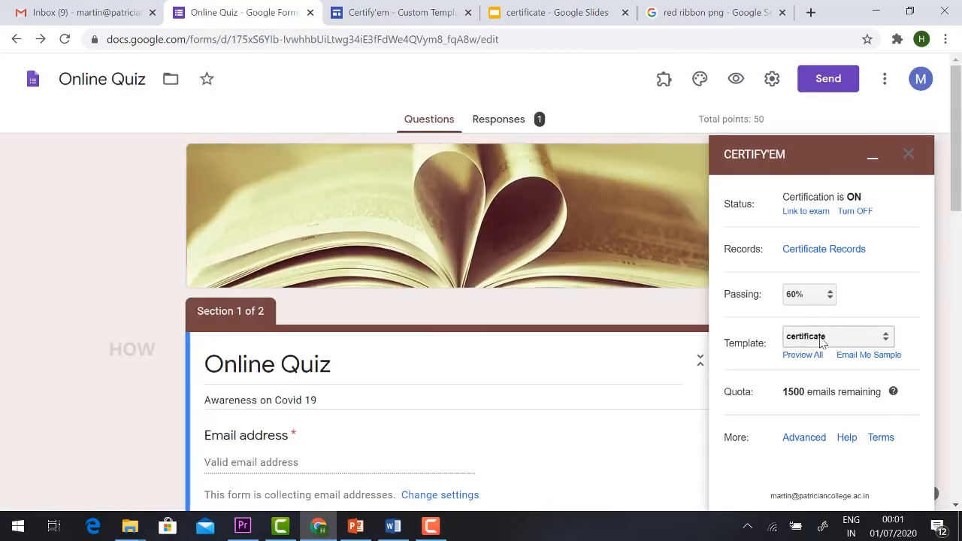
{"action": "mouse_move", "coordinate": [825, 343]}
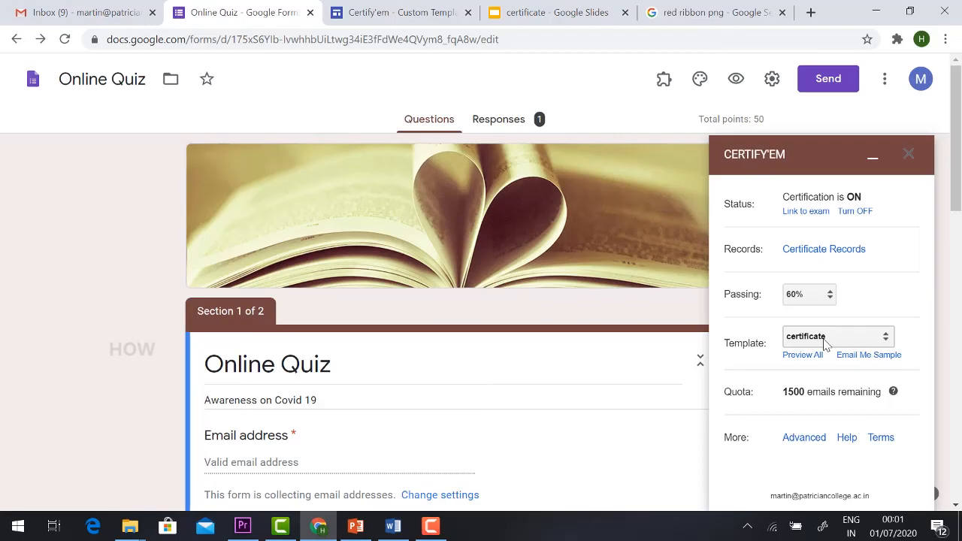
{"action": "mouse_move", "coordinate": [877, 210]}
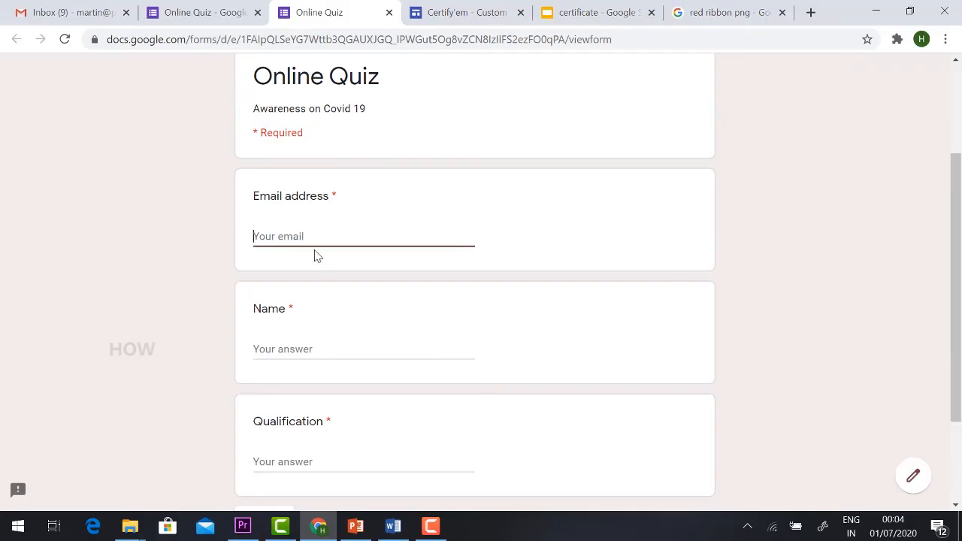
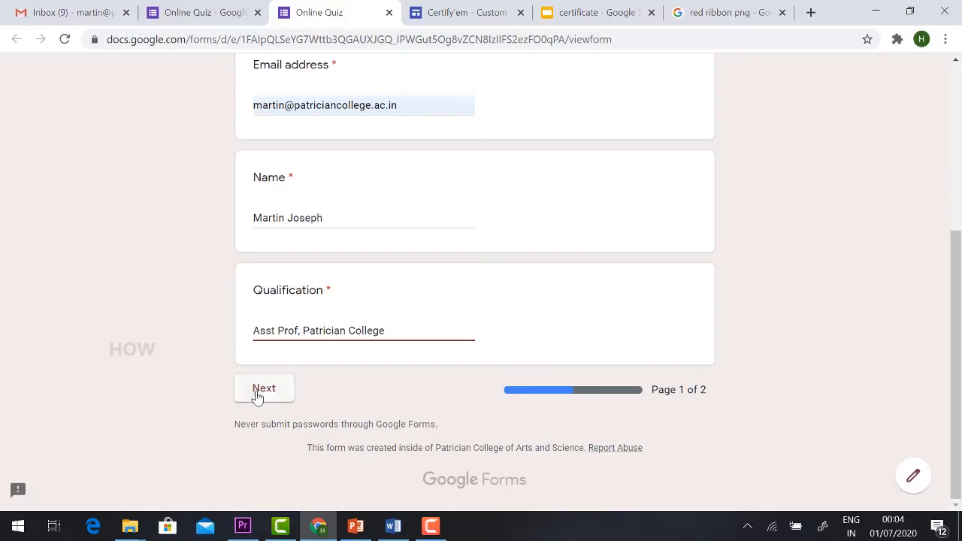
{"action": "left_click", "coordinate": [263, 388]}
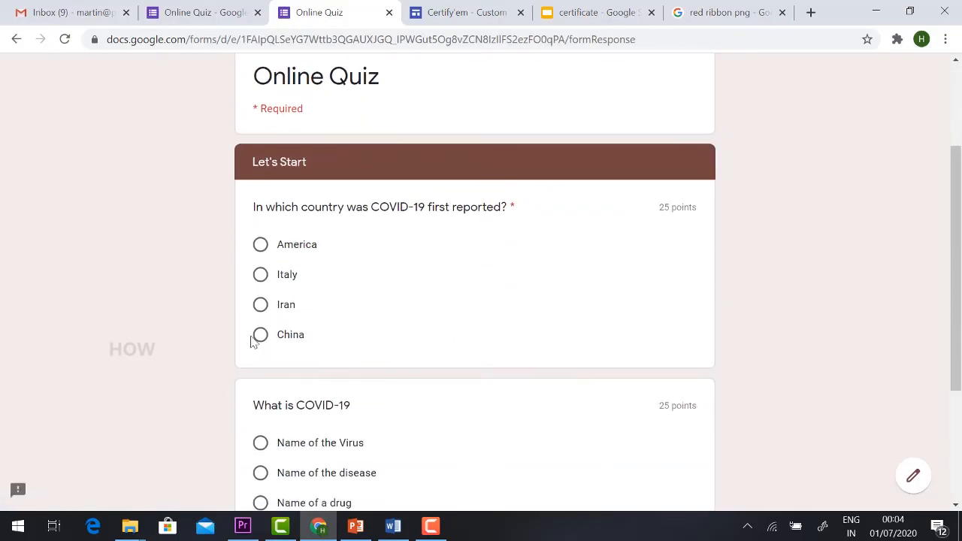
{"action": "left_click", "coordinate": [260, 334]}
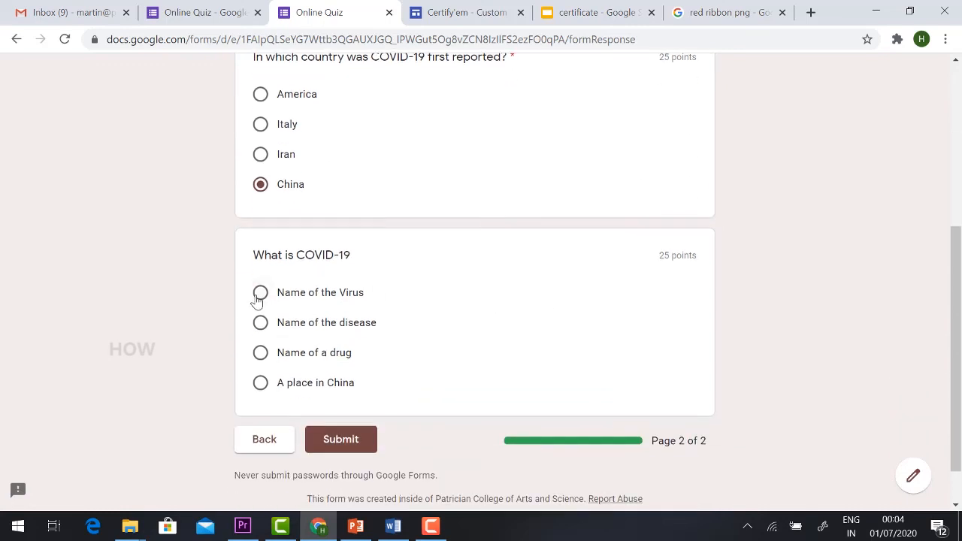
{"action": "left_click", "coordinate": [260, 292]}
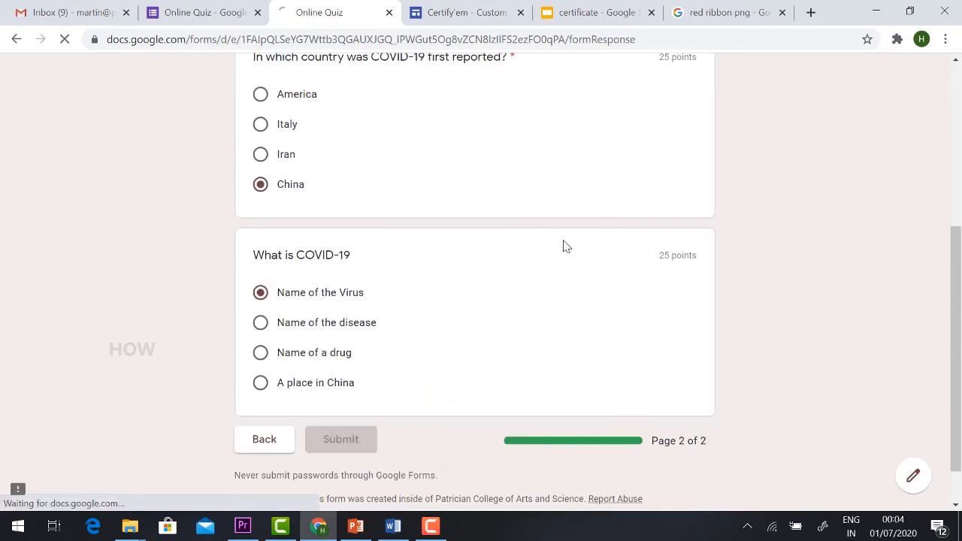
{"action": "left_click", "coordinate": [340, 438]}
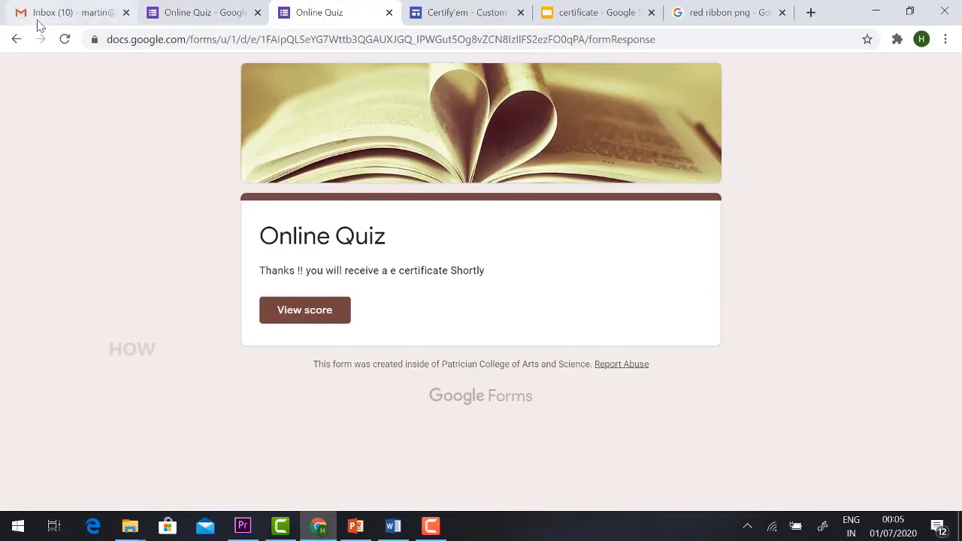
Step: Open the 'Your certificate is here' email in Gmail and preview the attached PDF certificate
{"action": "left_click", "coordinate": [71, 12]}
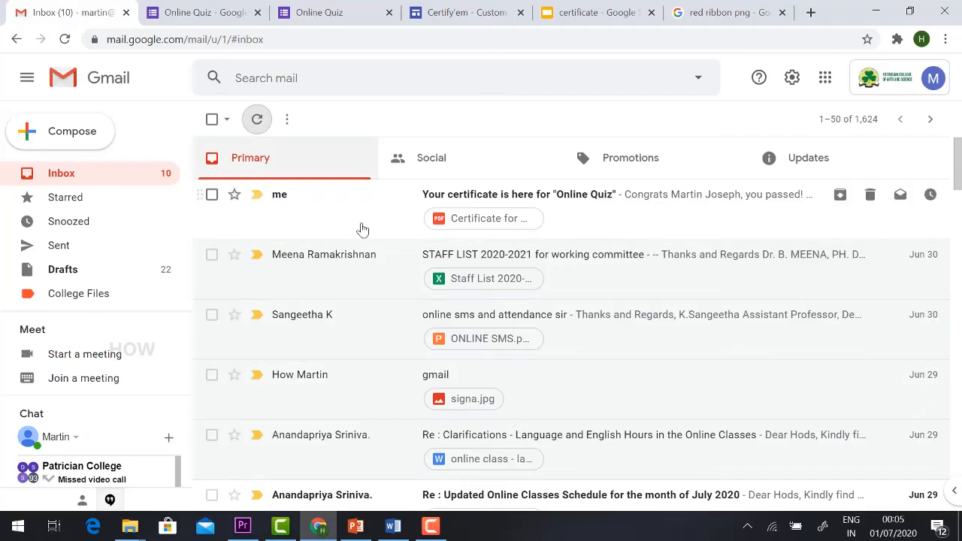
{"action": "mouse_move", "coordinate": [596, 208]}
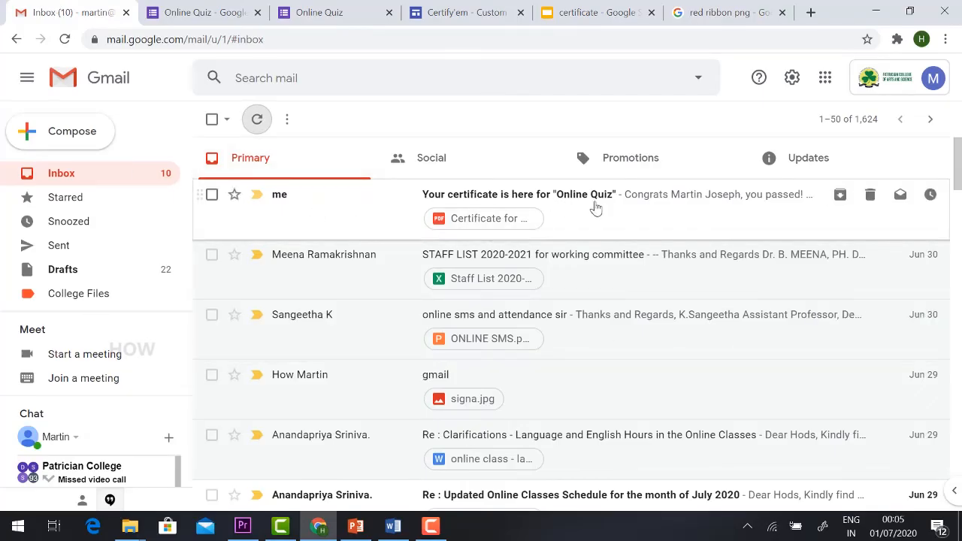
{"action": "left_click", "coordinate": [519, 194]}
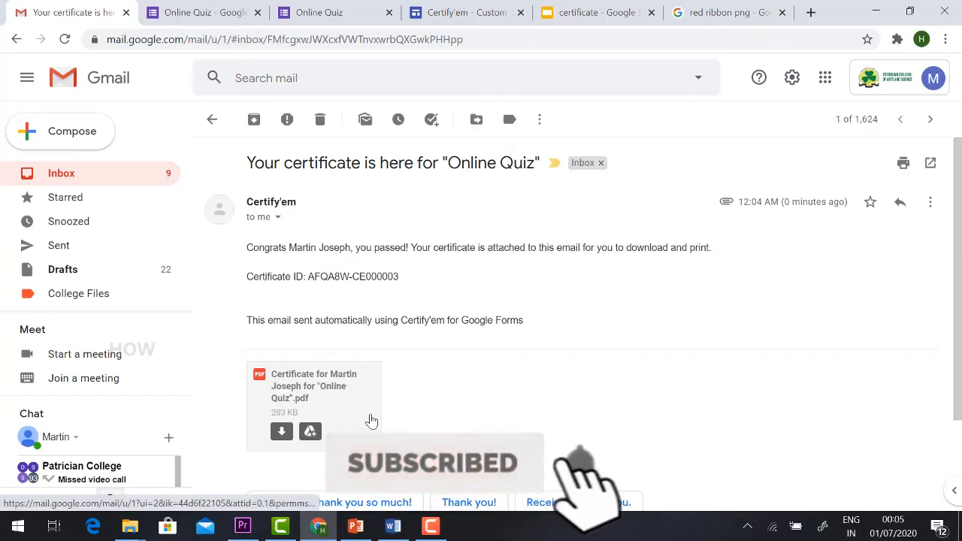
{"action": "left_click", "coordinate": [314, 386]}
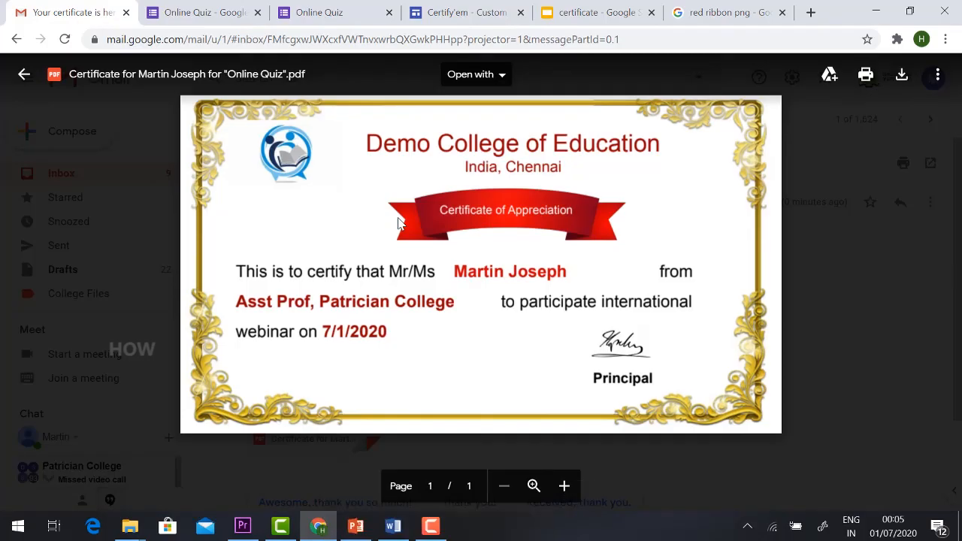